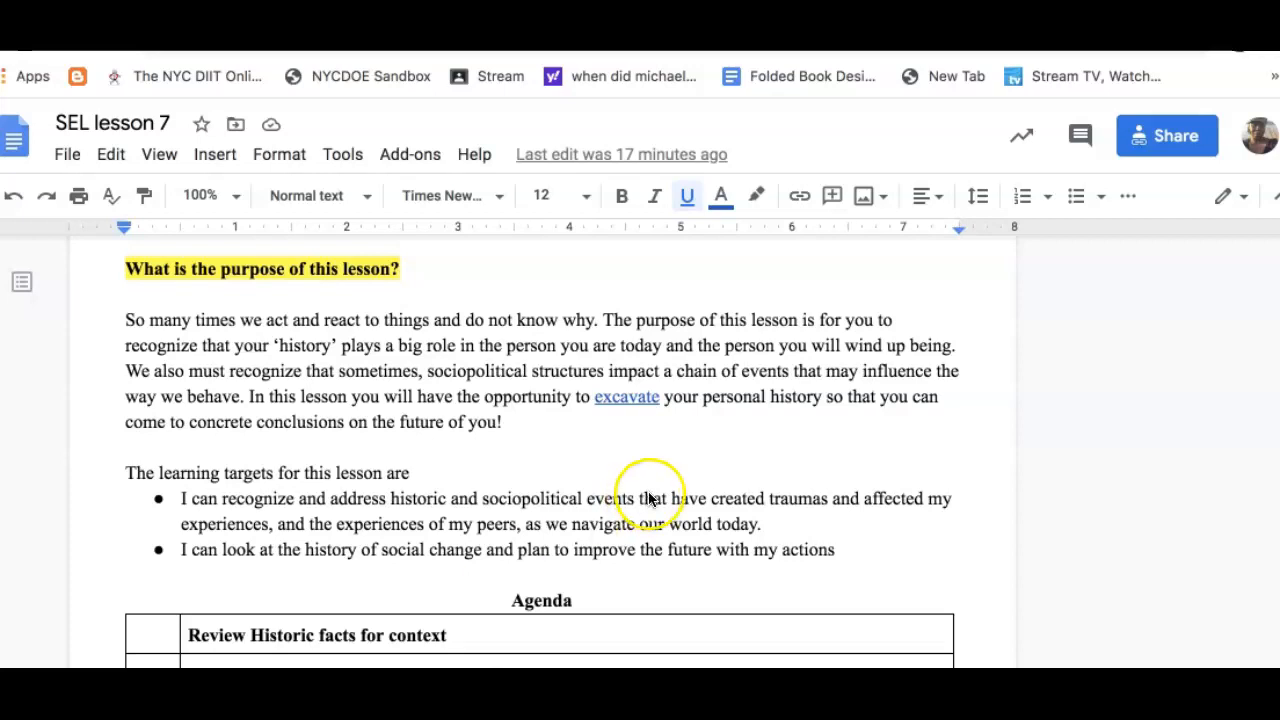
# Step: Scroll past the learning targets to the Agenda table and the 'What else do I need to know?' heading
pyautogui.scroll(-3)
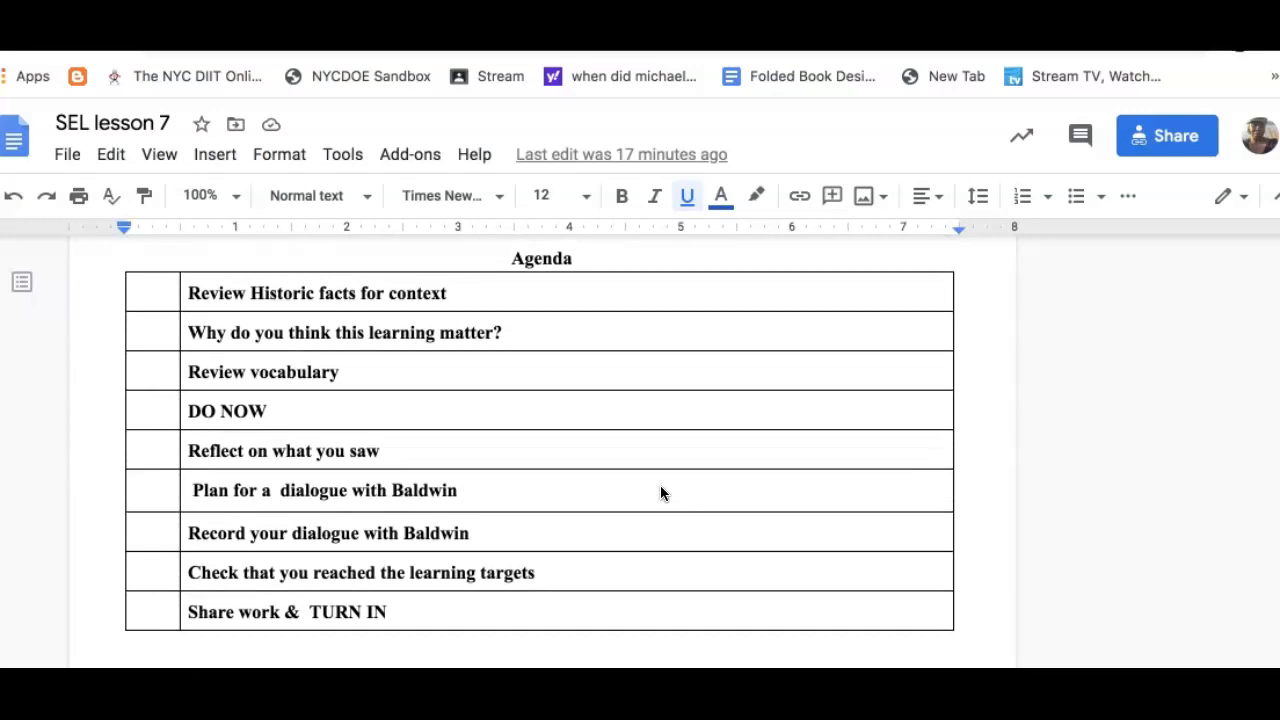
pyautogui.scroll(-3)
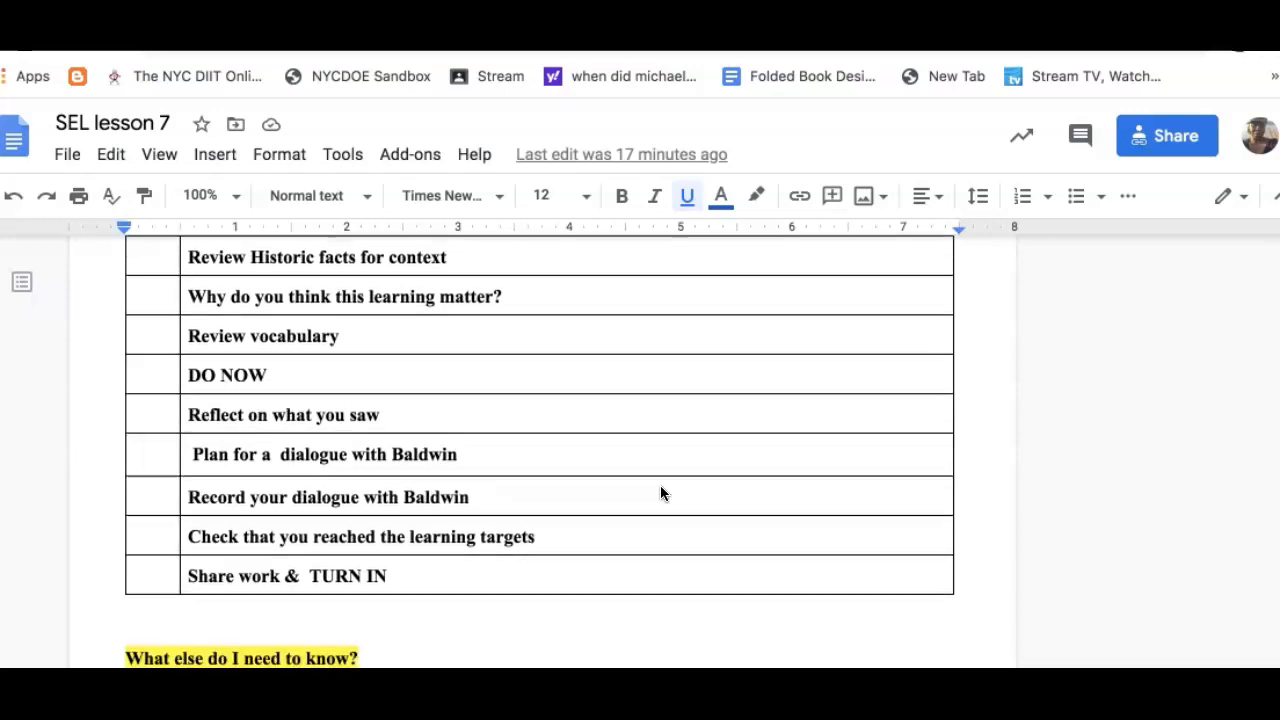
pyautogui.scroll(-3)
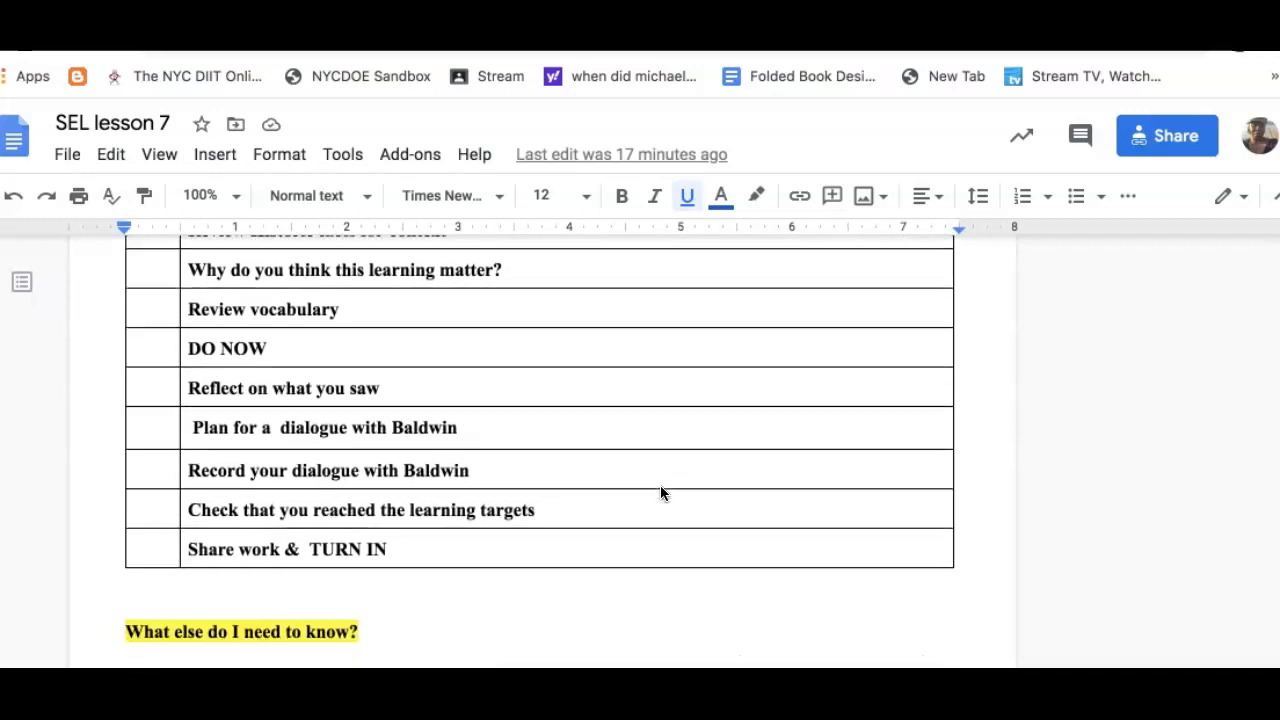
pyautogui.scroll(-3)
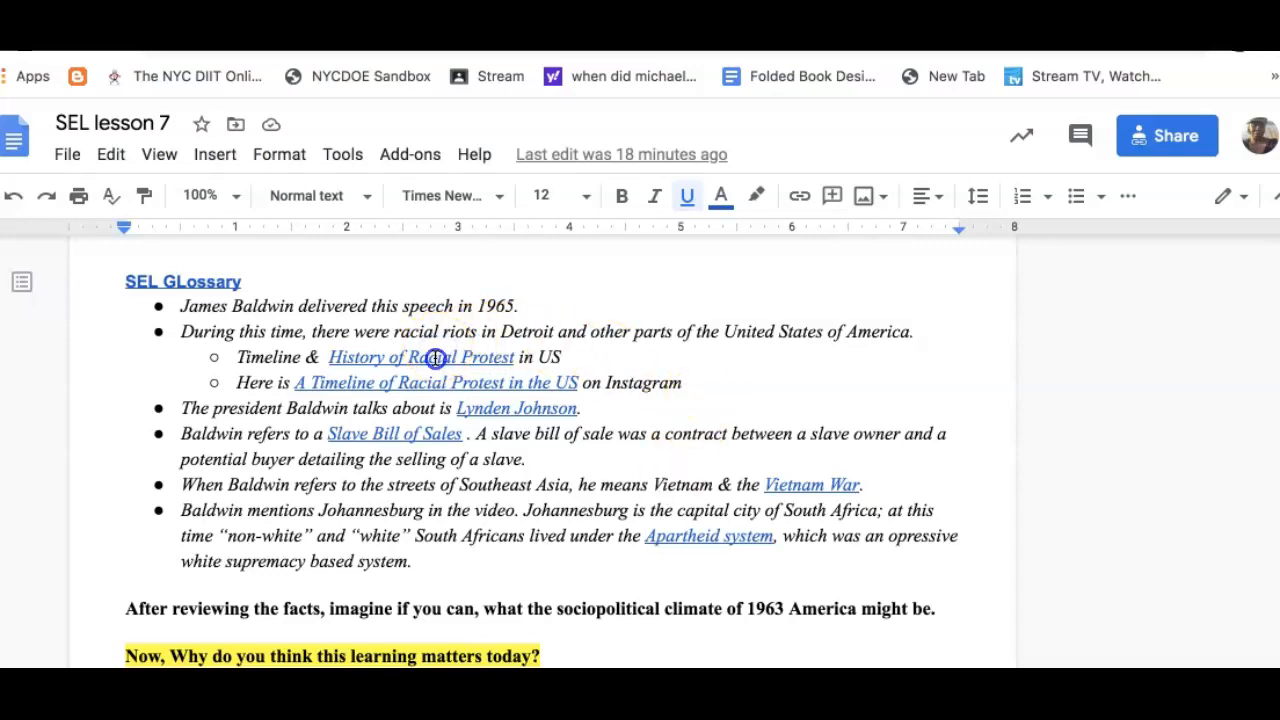
pyautogui.moveTo(420, 356)
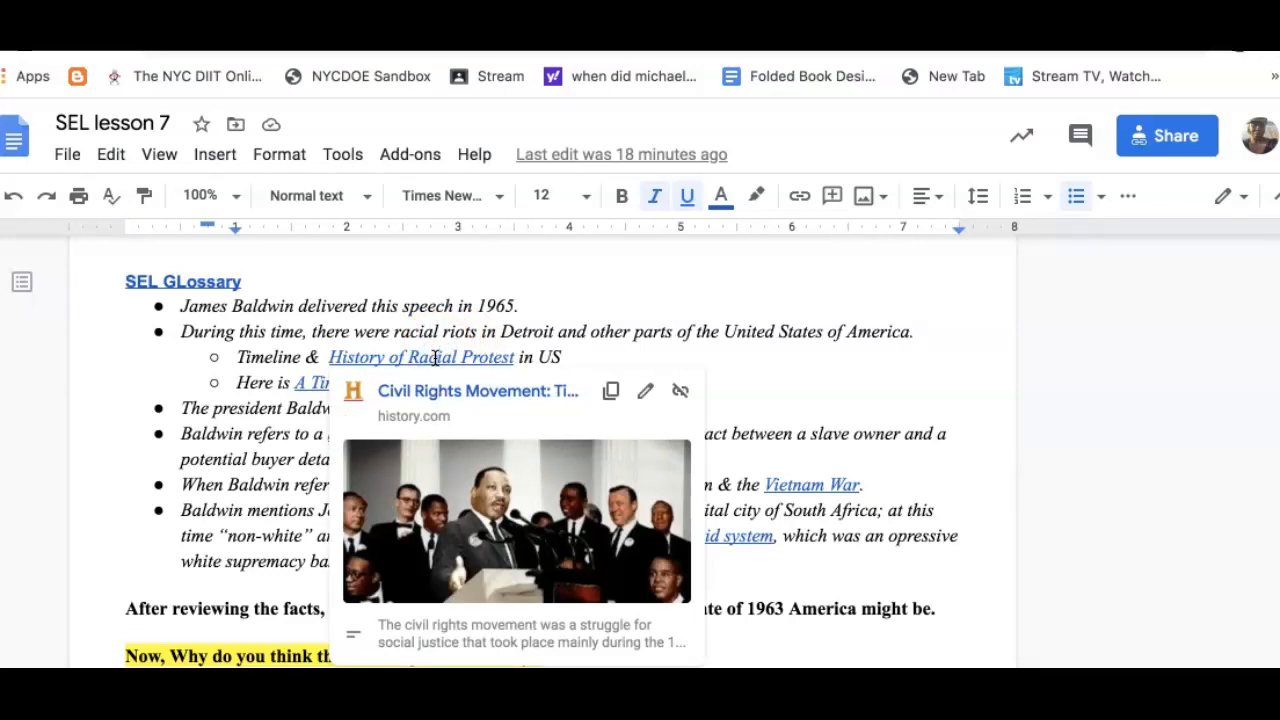
pyautogui.moveTo(788, 358)
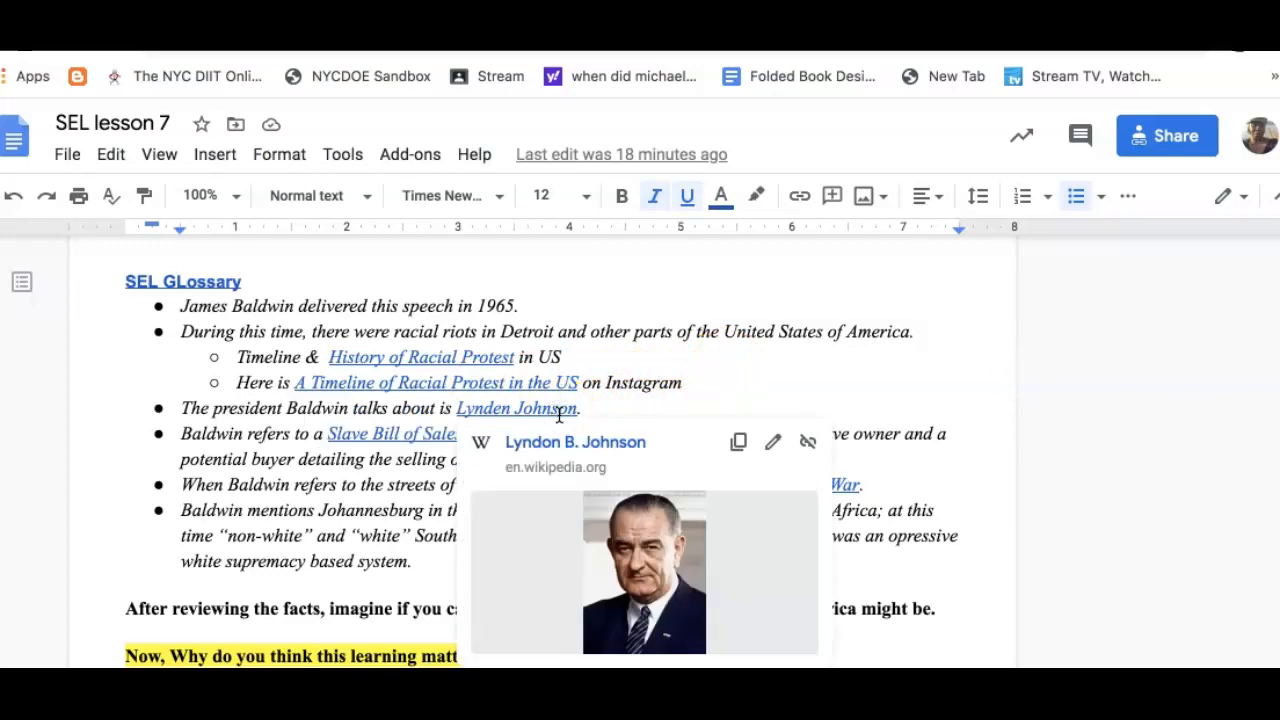
pyautogui.moveTo(416, 428)
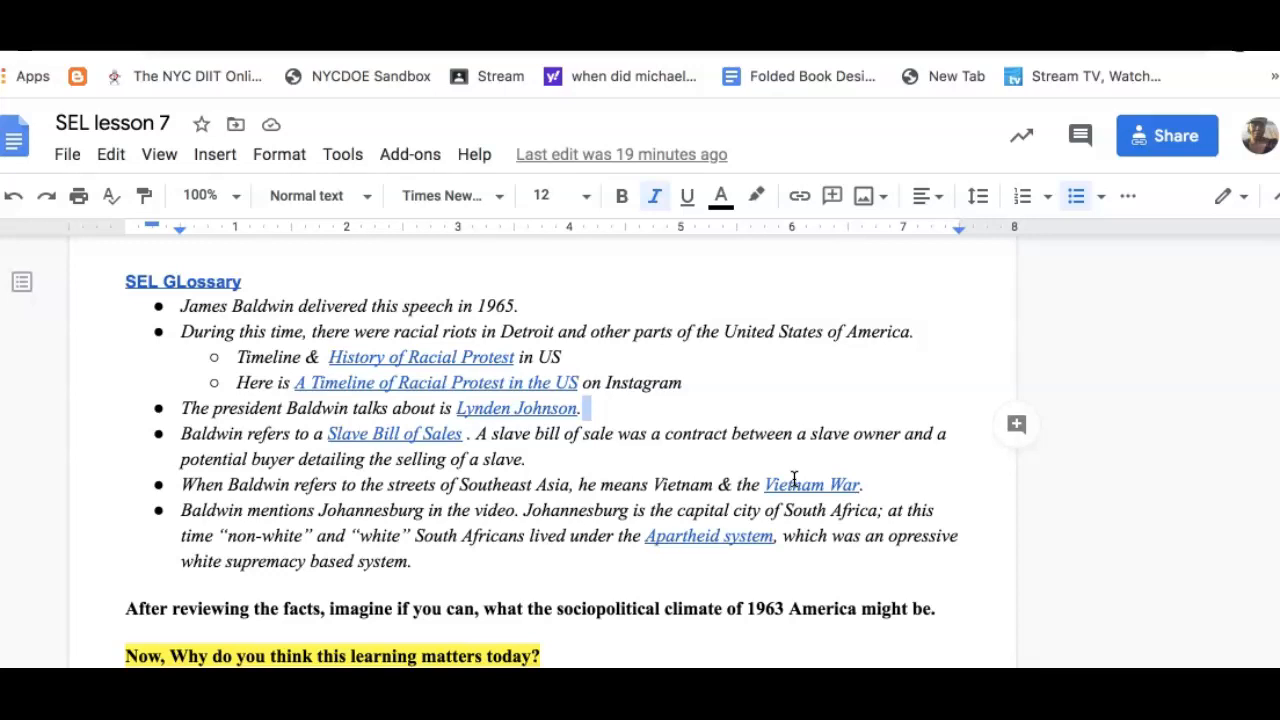
# Step: Scroll down to the empty 'Why do you think this learning matters today?' response box
pyautogui.scroll(-3)
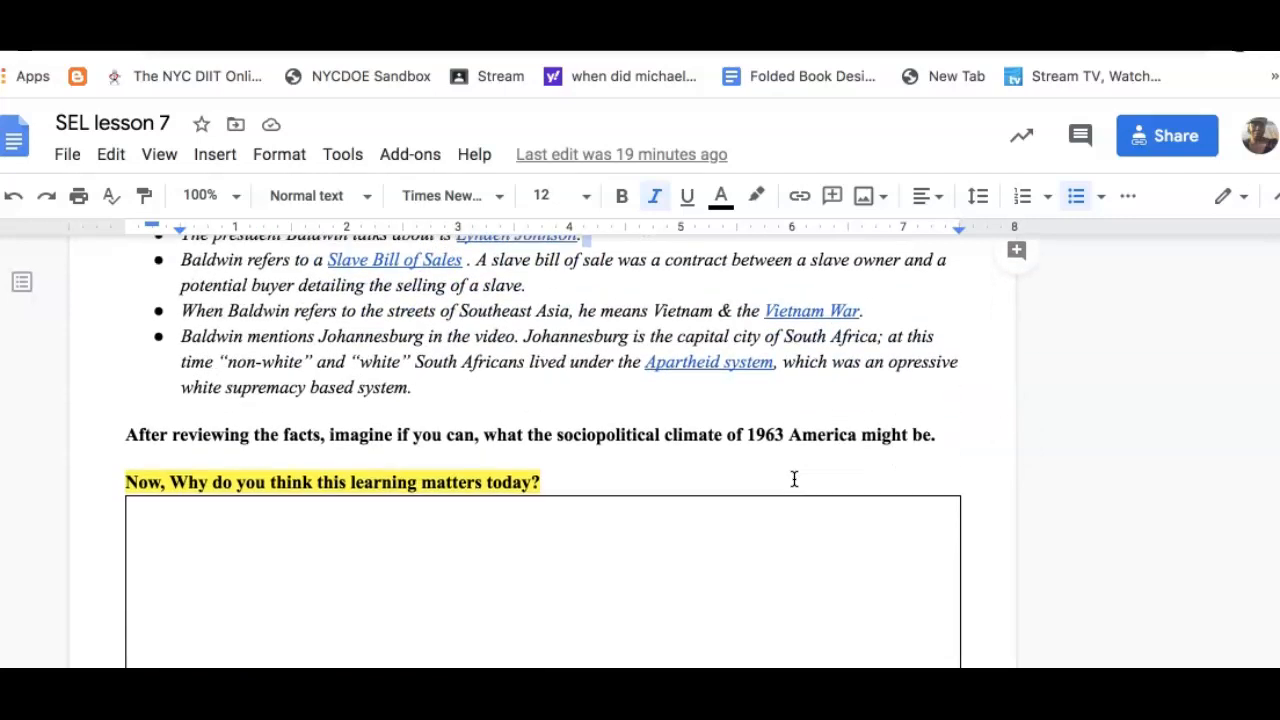
pyautogui.scroll(-3)
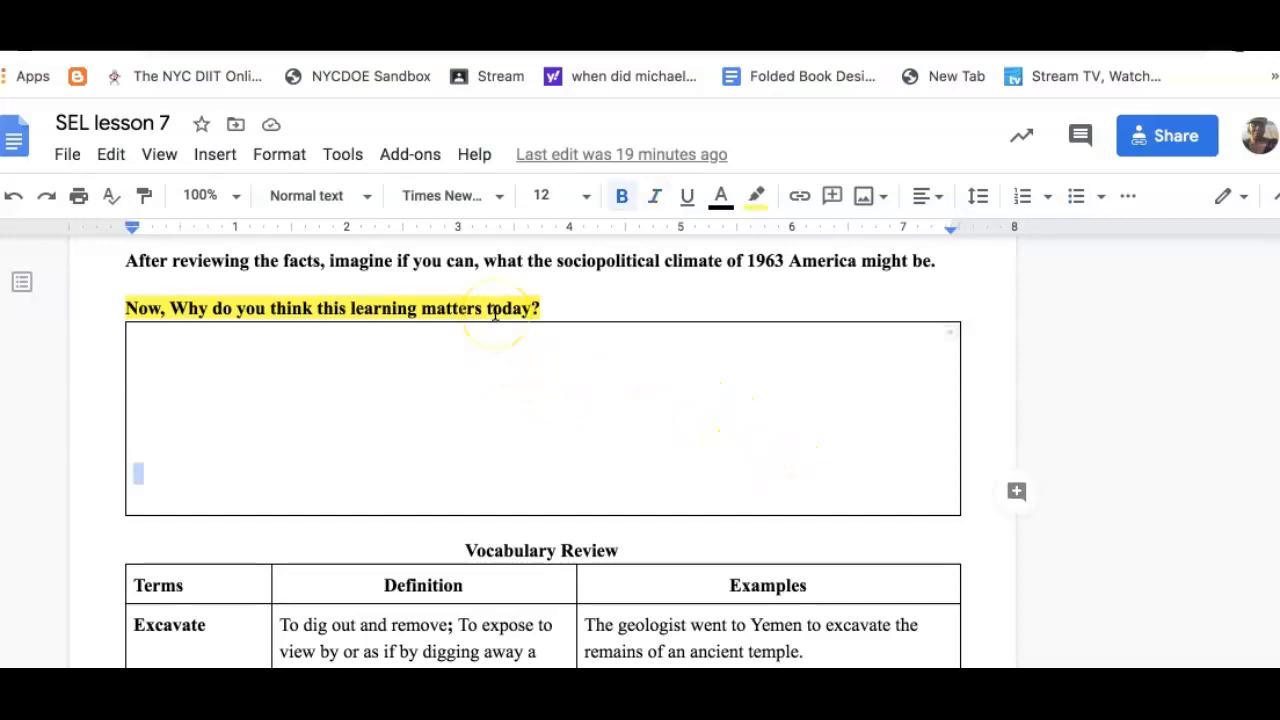
pyautogui.moveTo(496, 308)
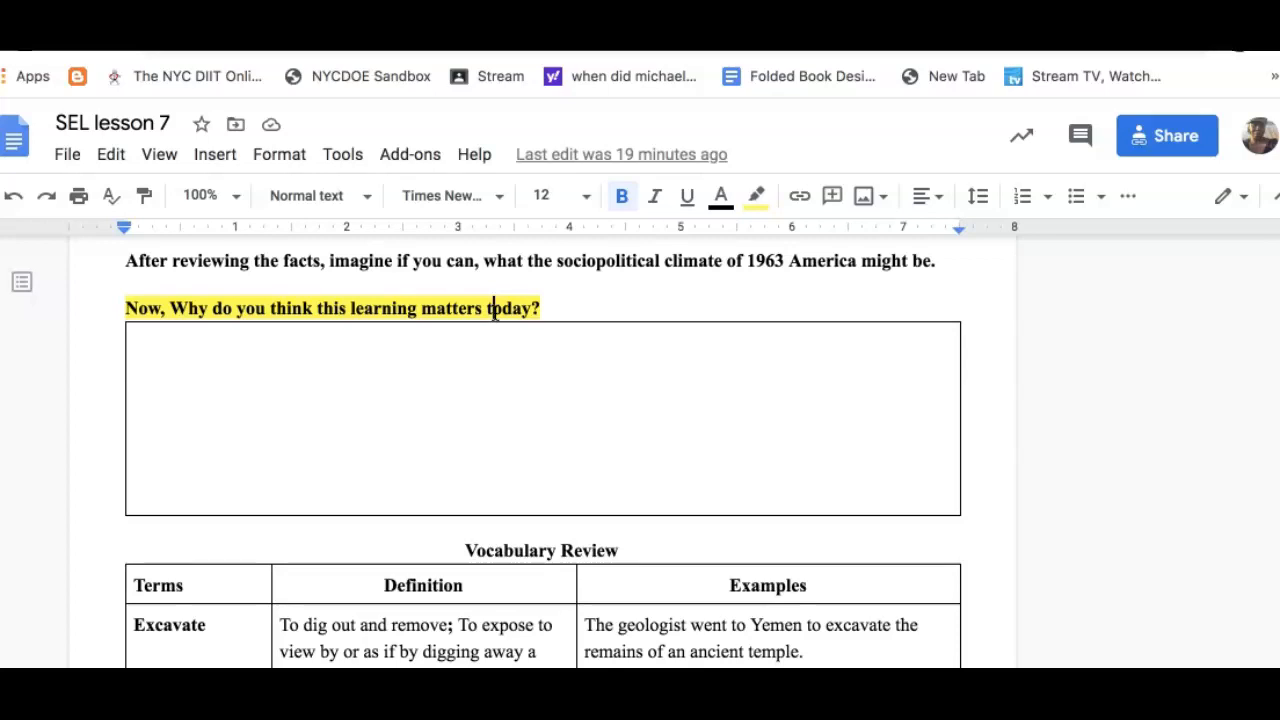
# Step: Scroll slightly so the Vocabulary Review heading and first row appear under the response box
pyautogui.scroll(-3)
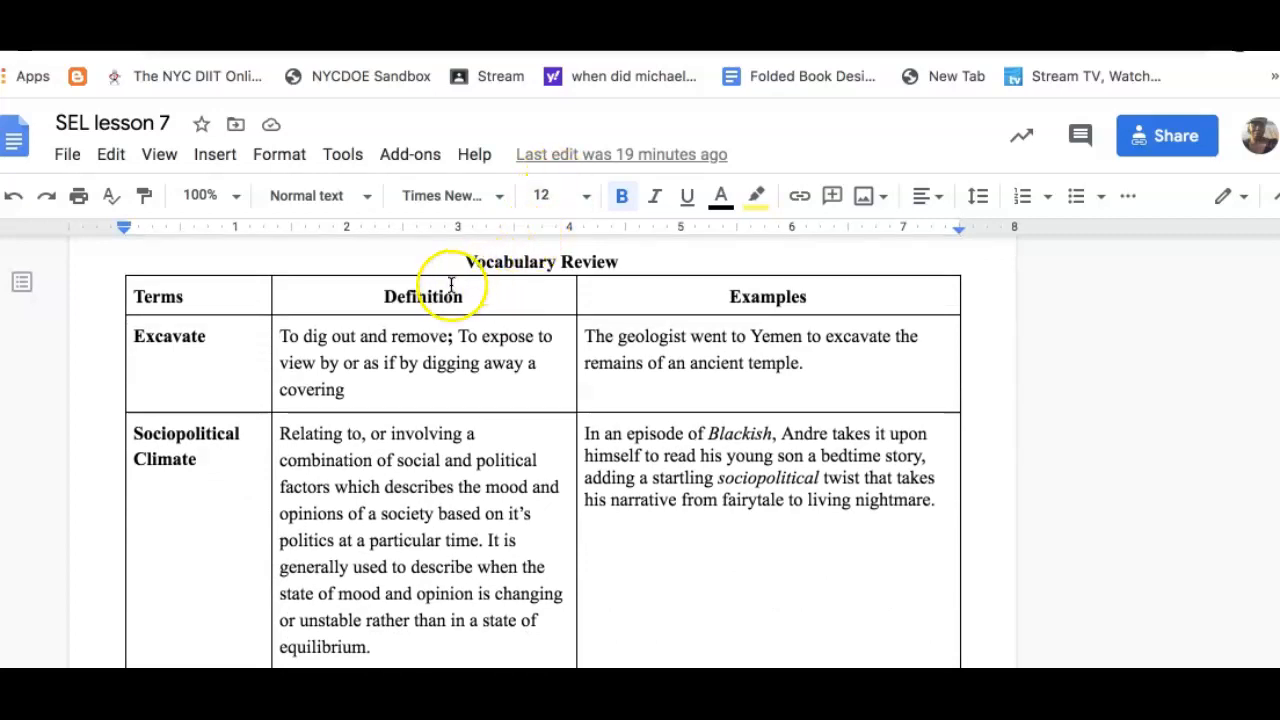
pyautogui.moveTo(532, 308)
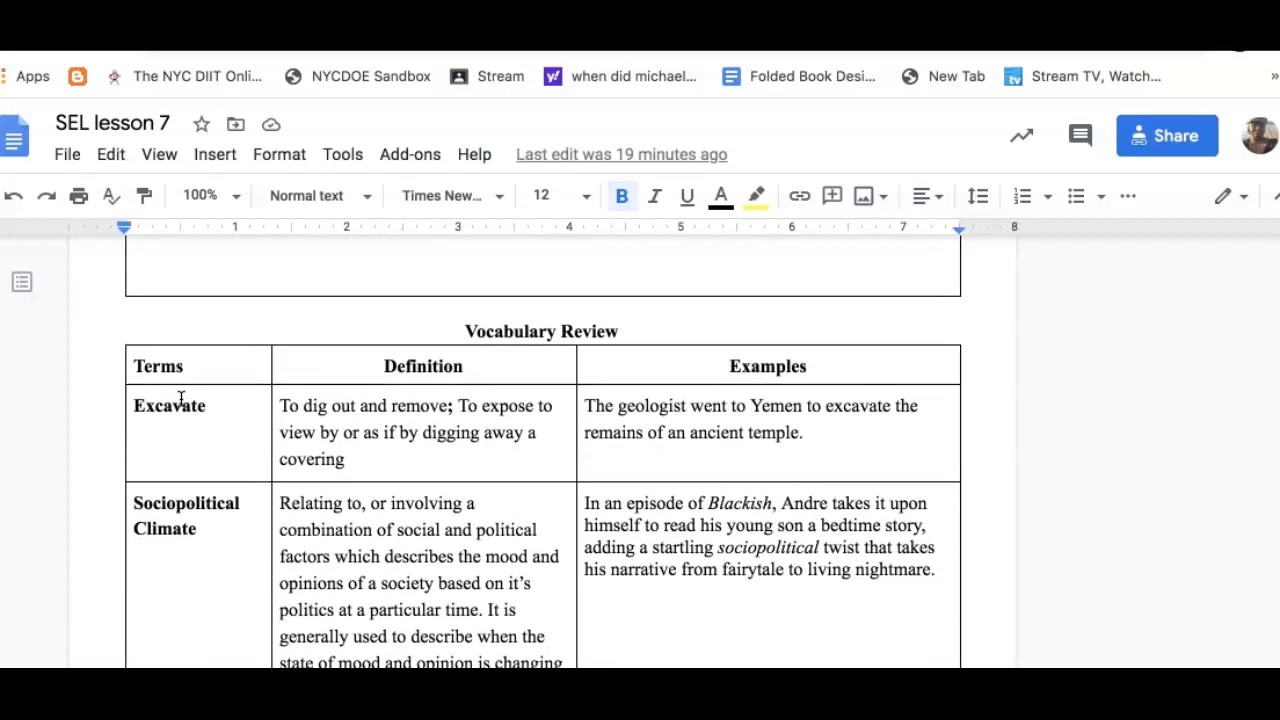
# Step: Scroll through the Vocabulary Review rows from Excavate and Sociopolitical Climate to Personal Trauma
pyautogui.scroll(-3)
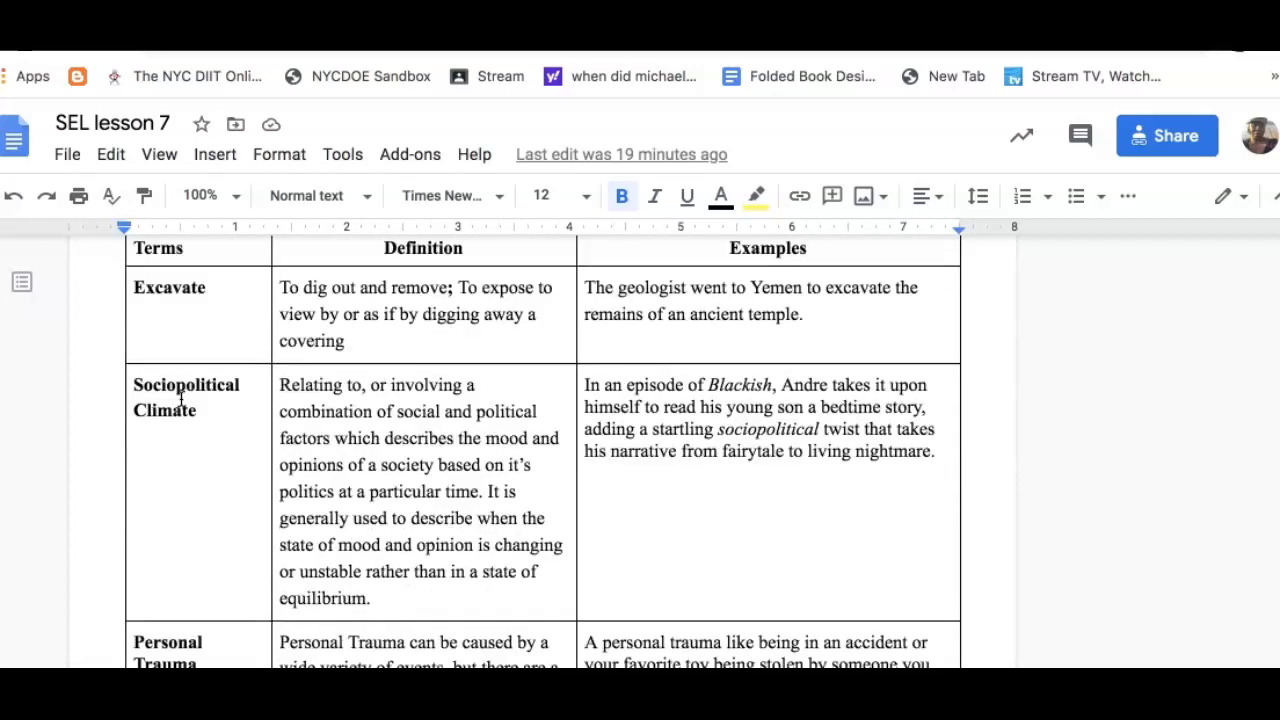
pyautogui.scroll(-3)
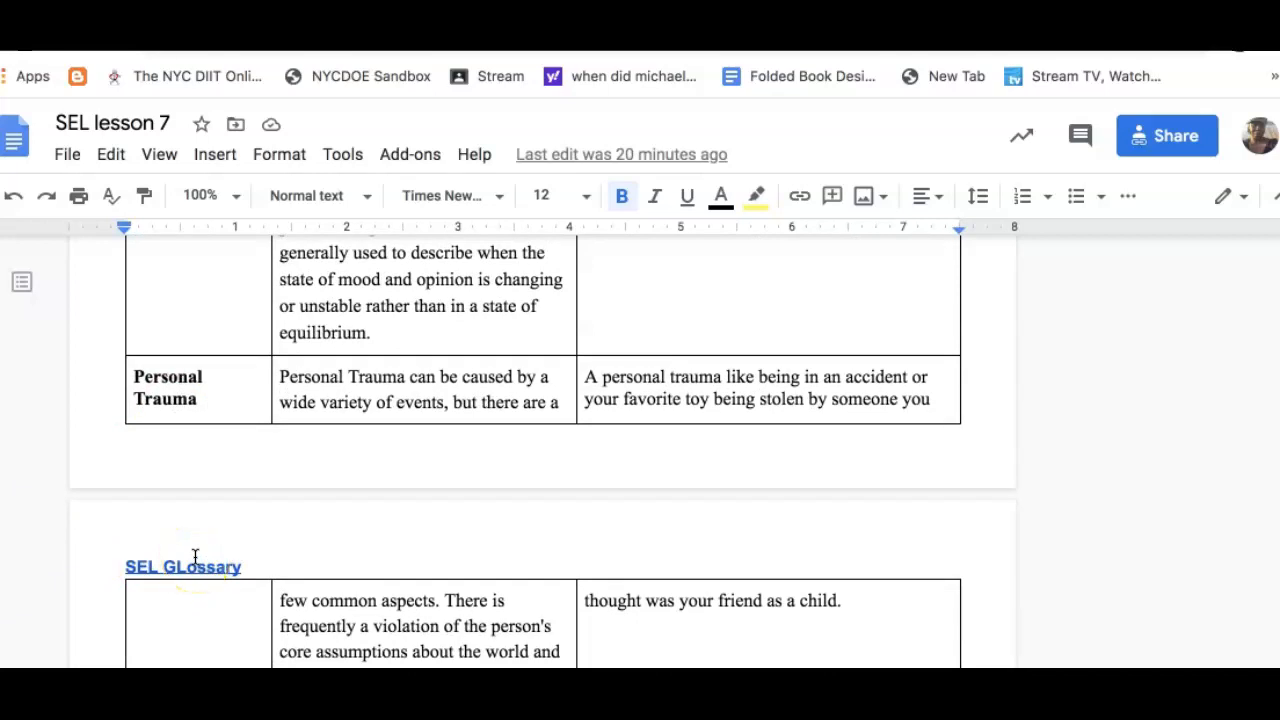
pyautogui.scroll(-3)
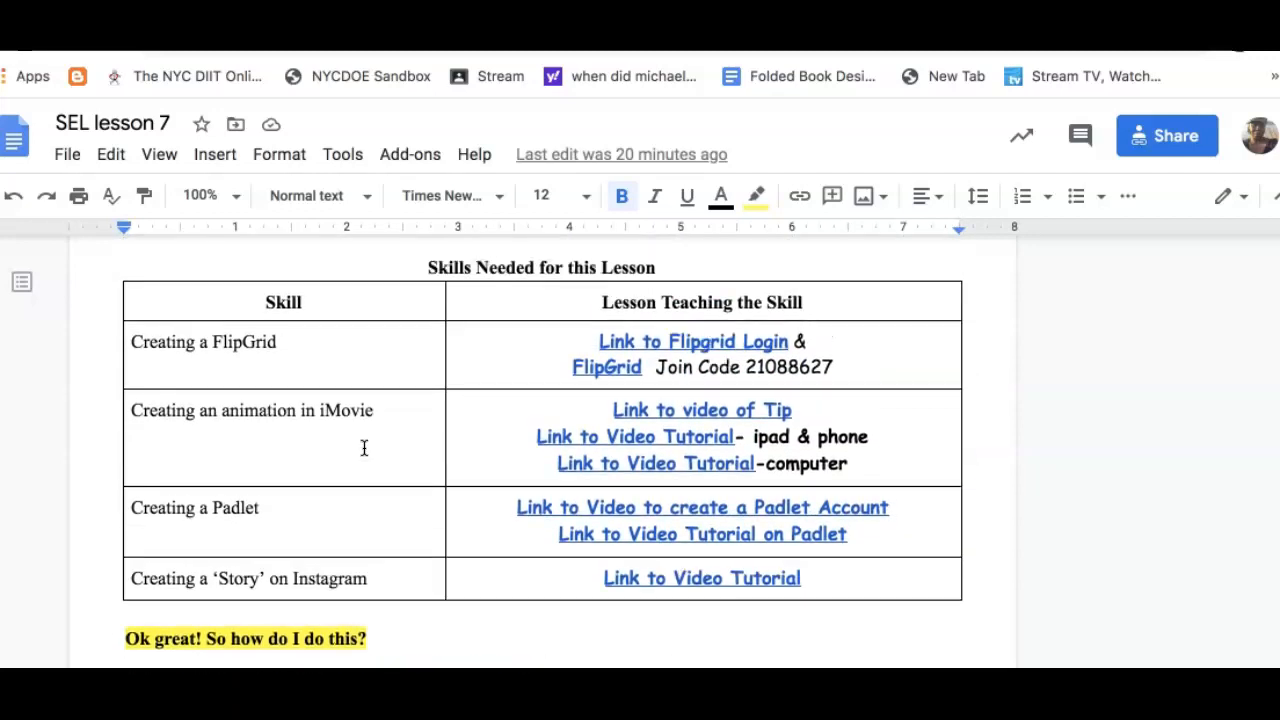
# Step: Scroll past the Skills Needed tutorial-link table to 'Ok great! So how do I do this?' and Steps 1–2
pyautogui.scroll(-3)
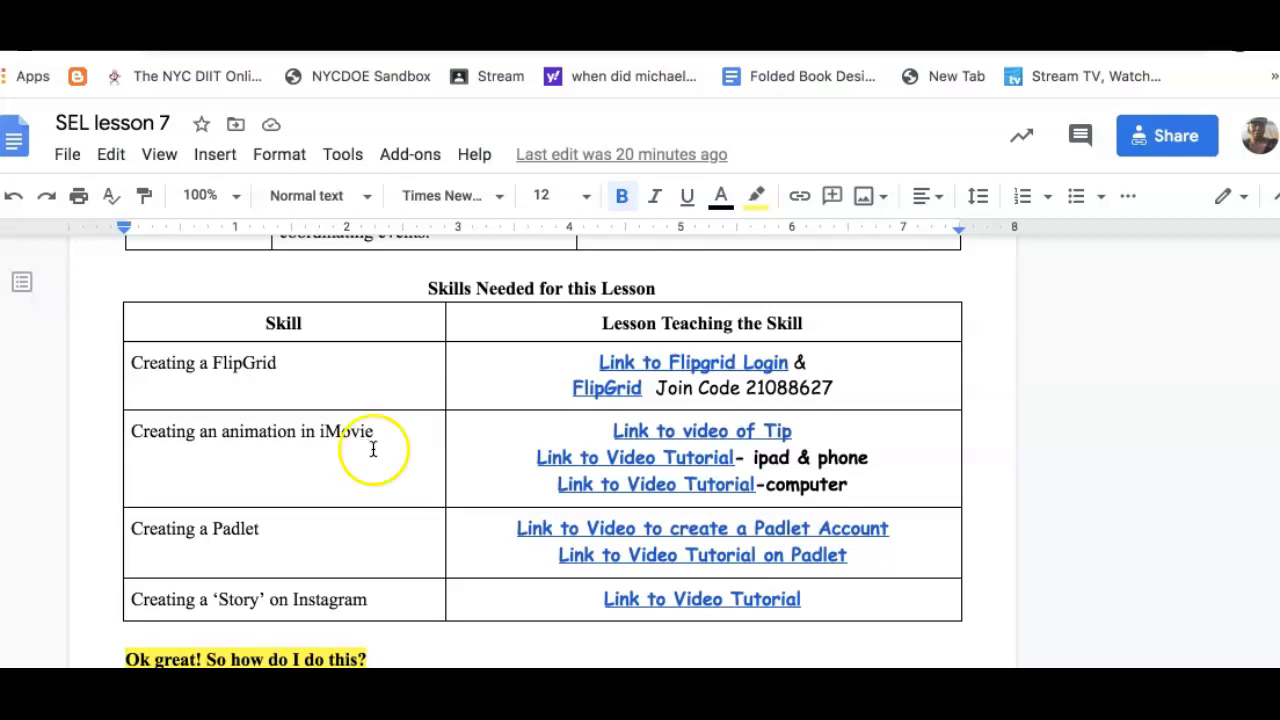
pyautogui.moveTo(480, 454)
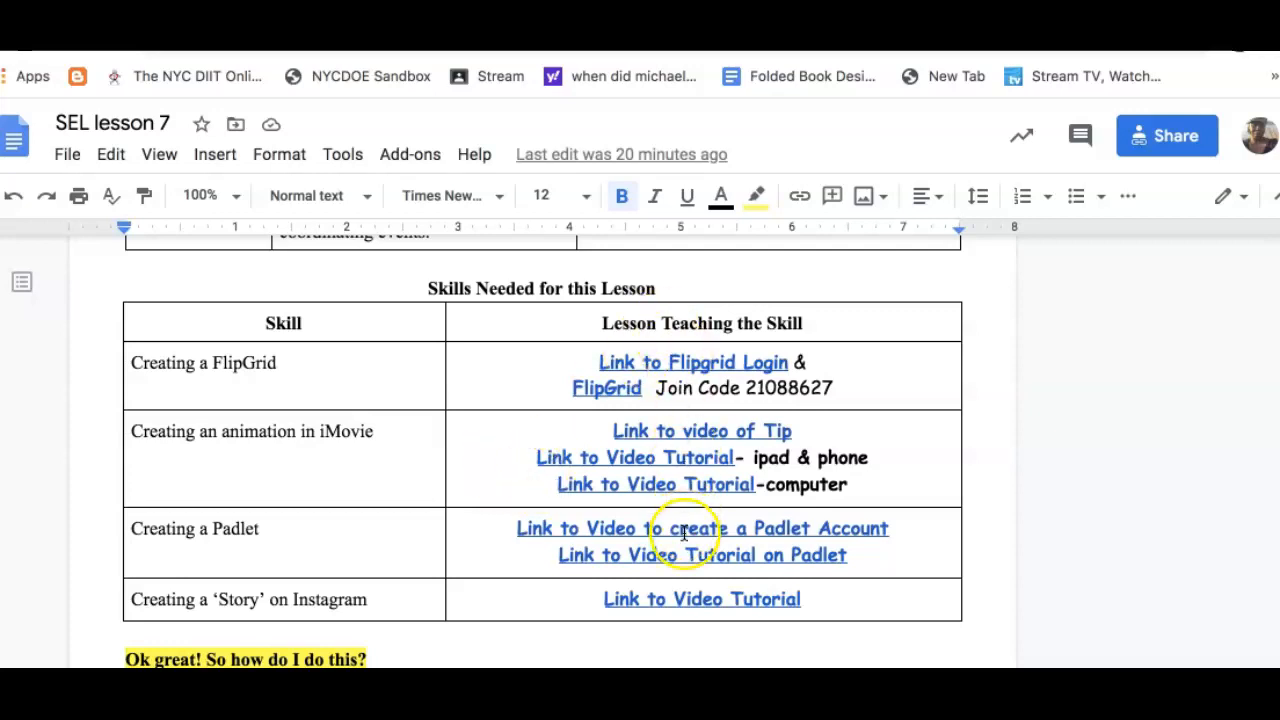
pyautogui.moveTo(636, 452)
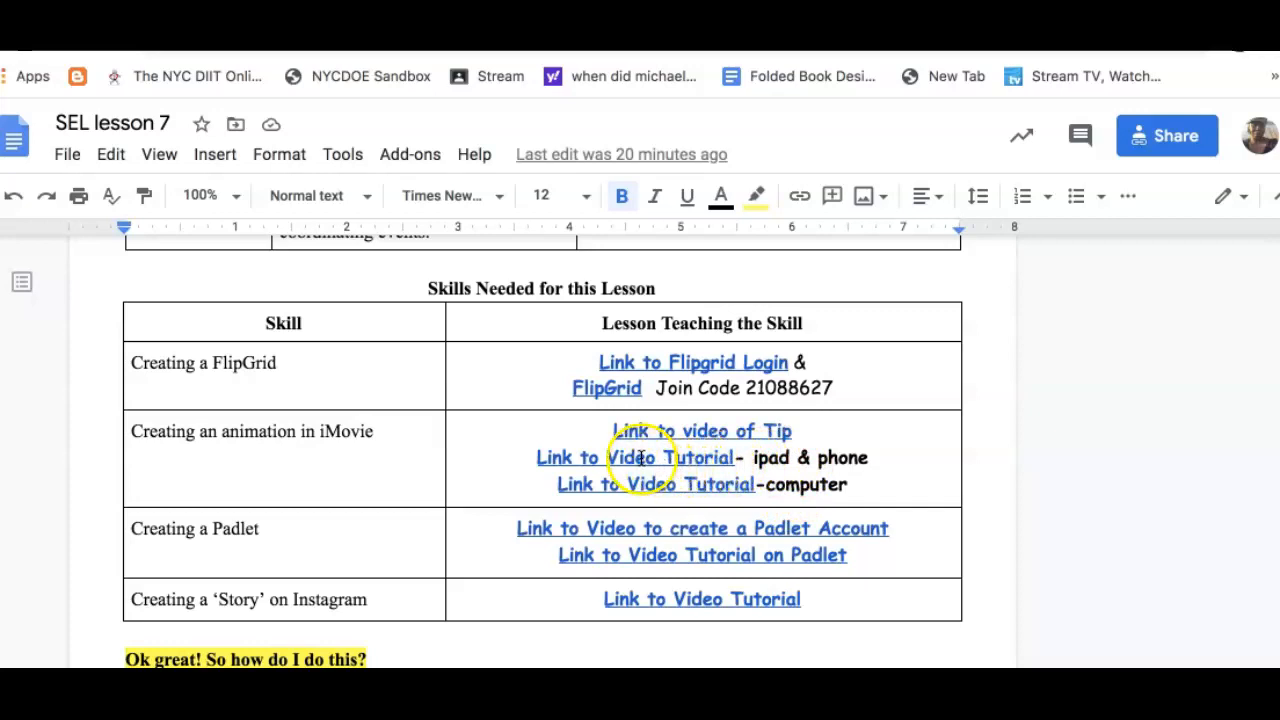
pyautogui.moveTo(572, 428)
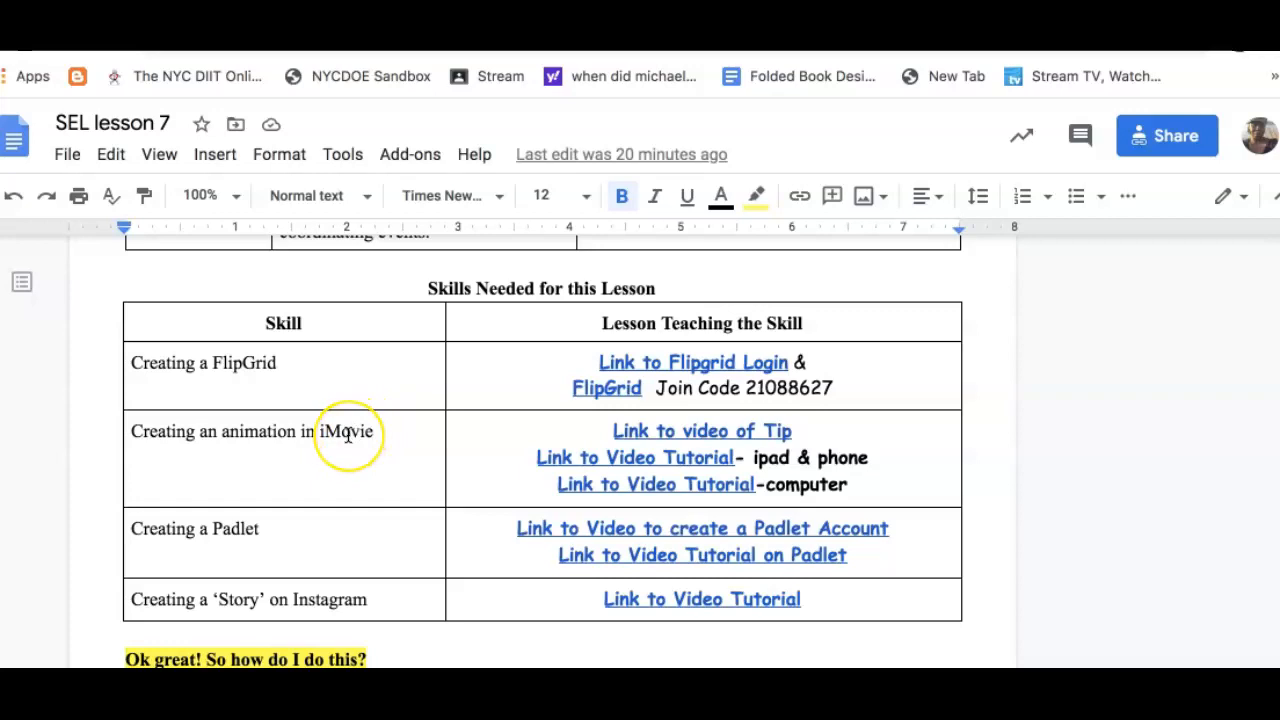
pyautogui.click(348, 432)
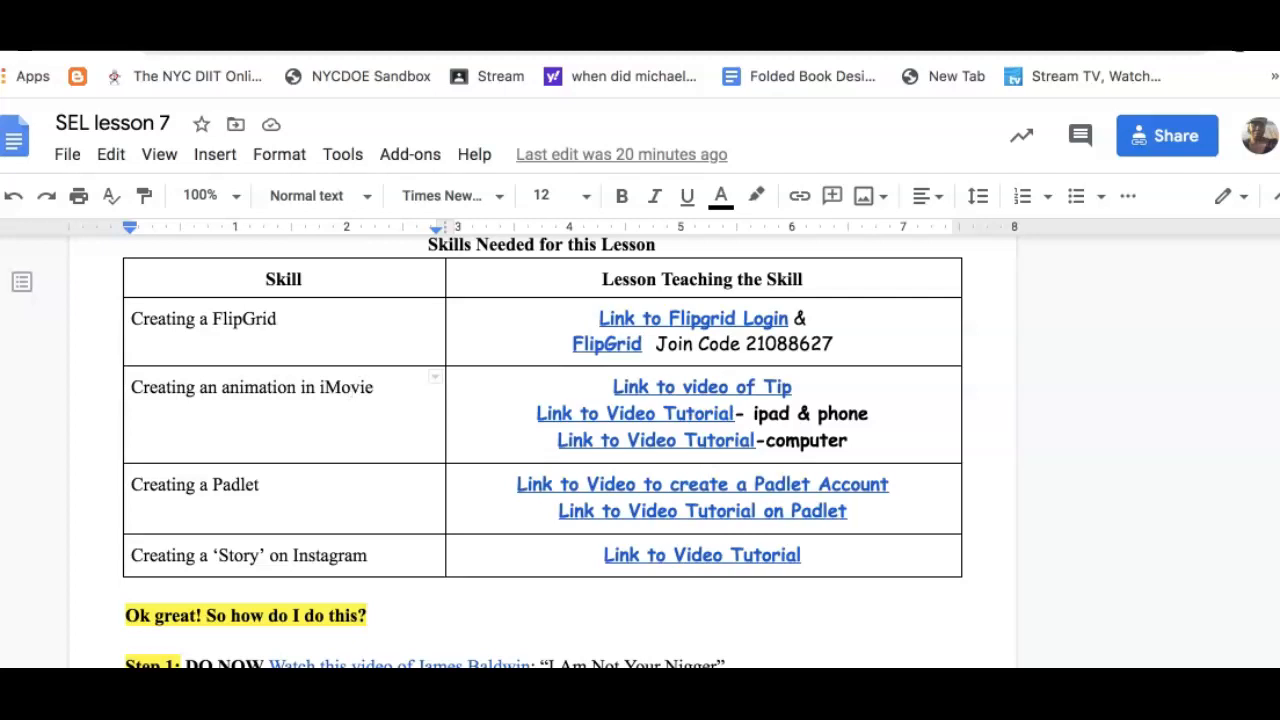
pyautogui.scroll(-3)
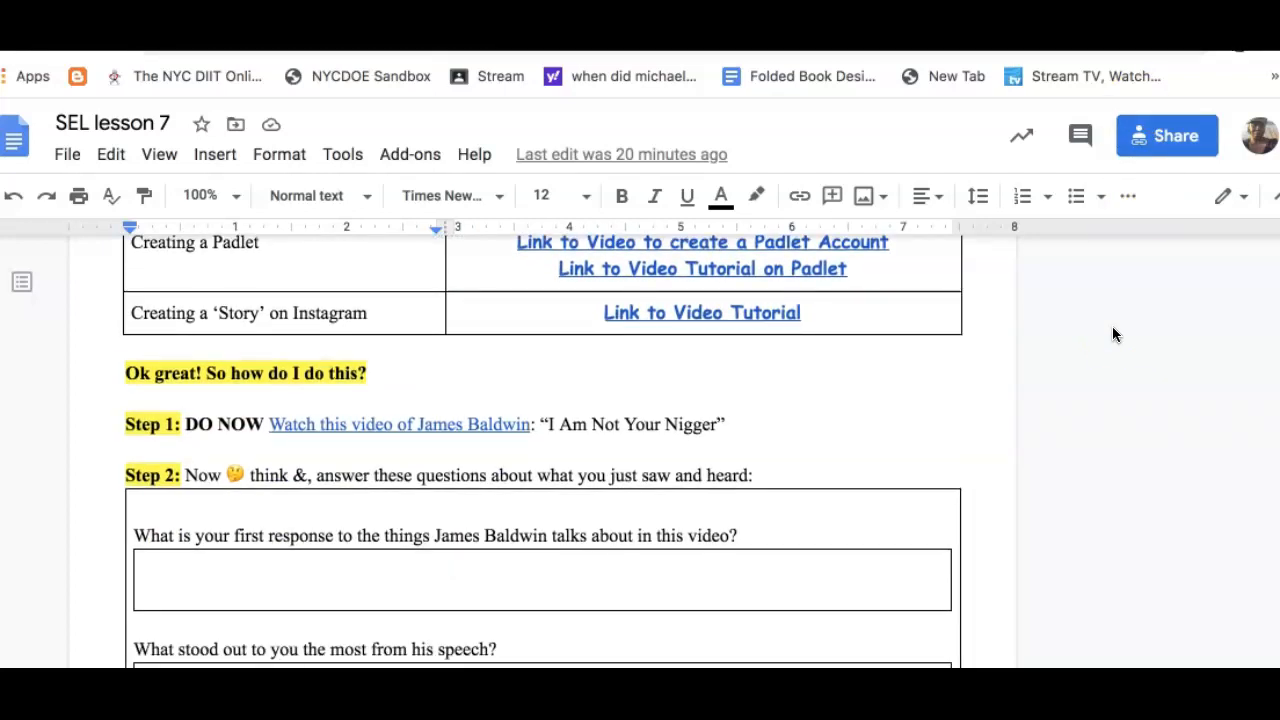
# Step: Preview the 'Watch this video of James Baldwin' link URL in Step 1
pyautogui.scroll(-3)
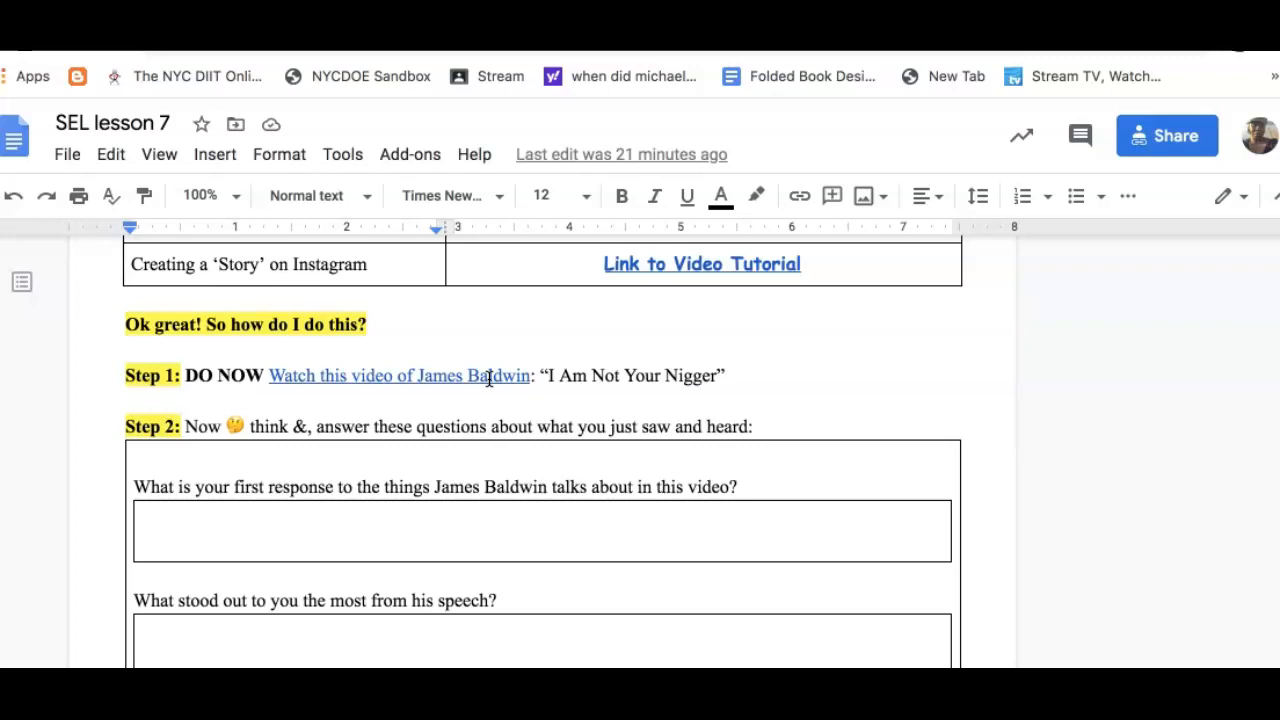
pyautogui.click(400, 376)
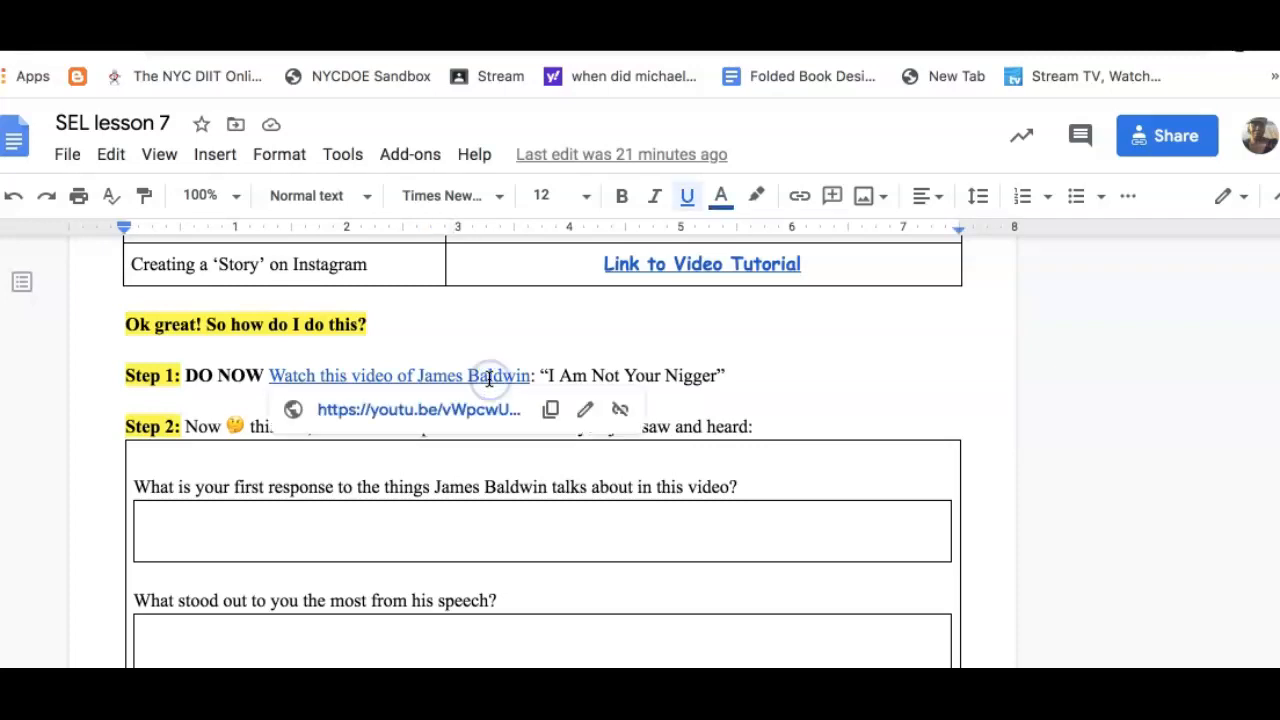
pyautogui.moveTo(776, 384)
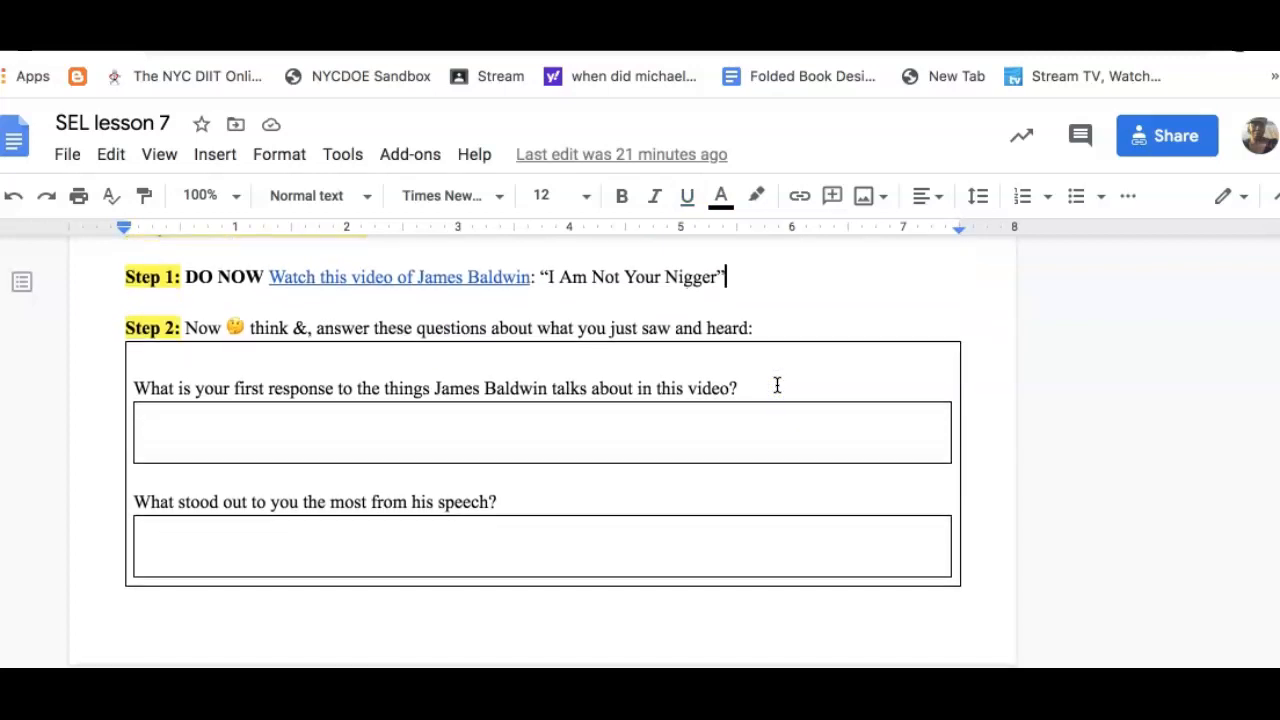
pyautogui.scroll(-3)
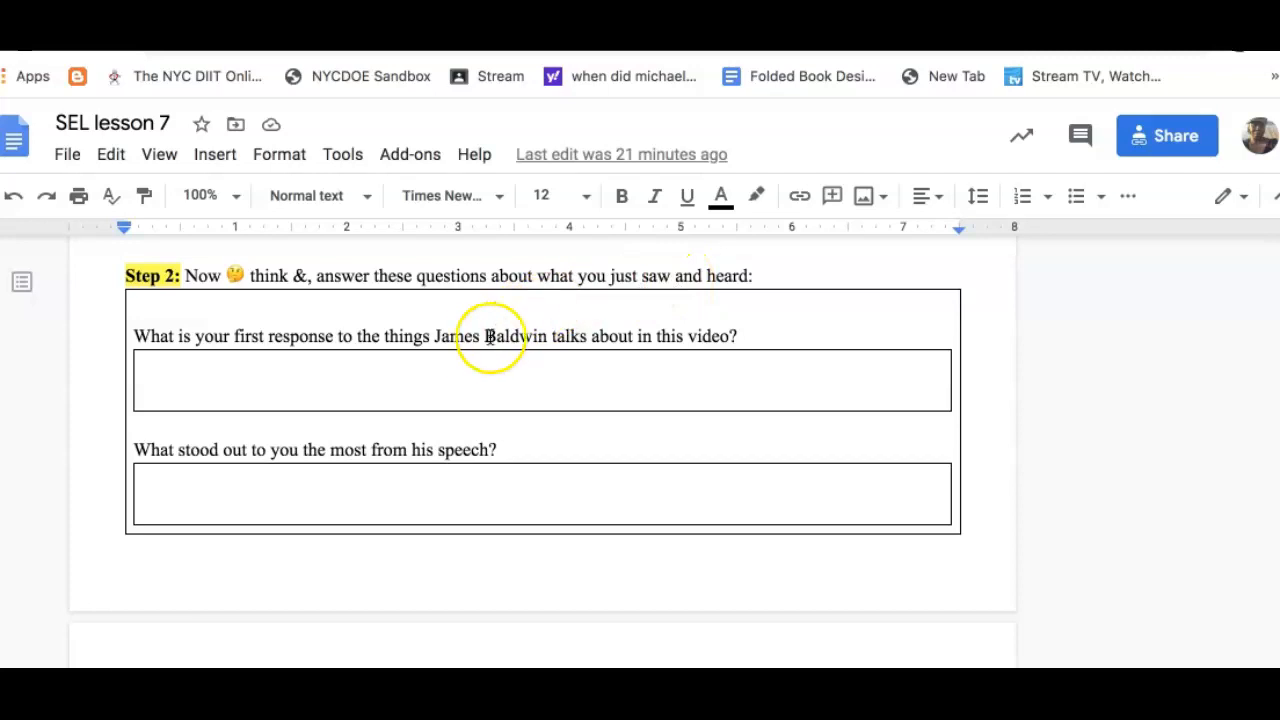
# Step: Scroll through the Step 2 reflection question boxes down to Step 3
pyautogui.scroll(-3)
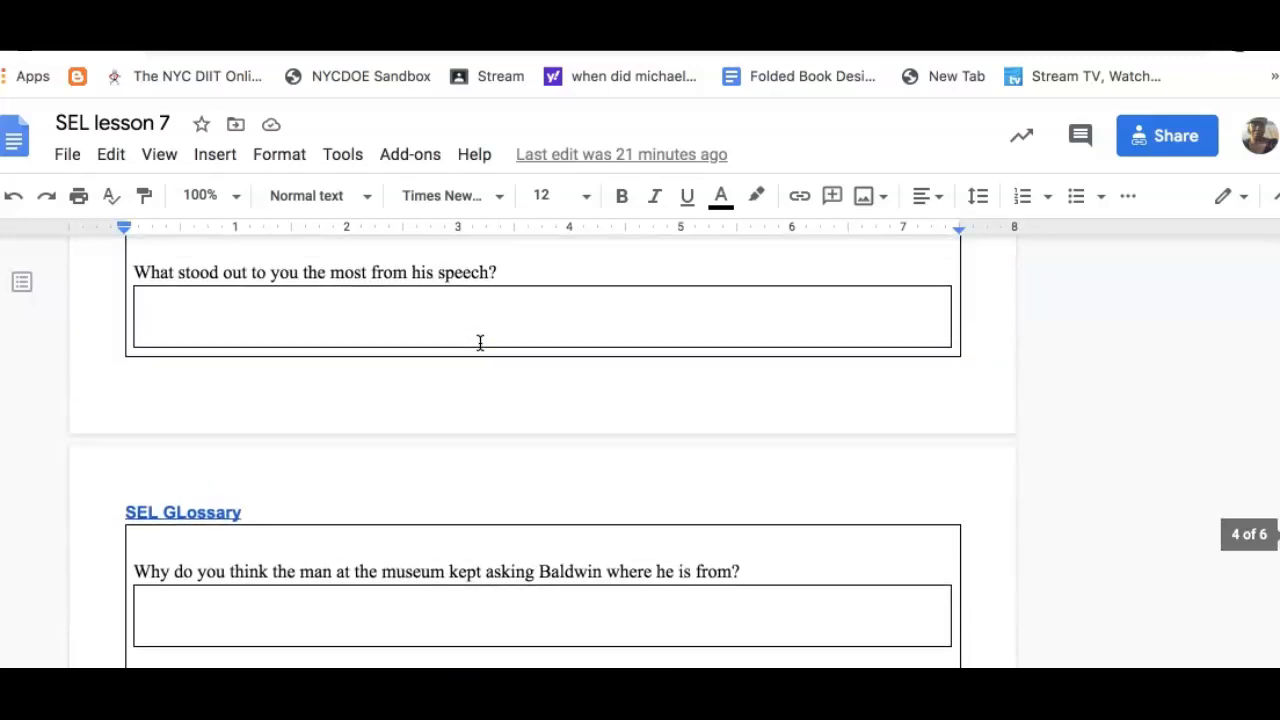
pyautogui.scroll(-3)
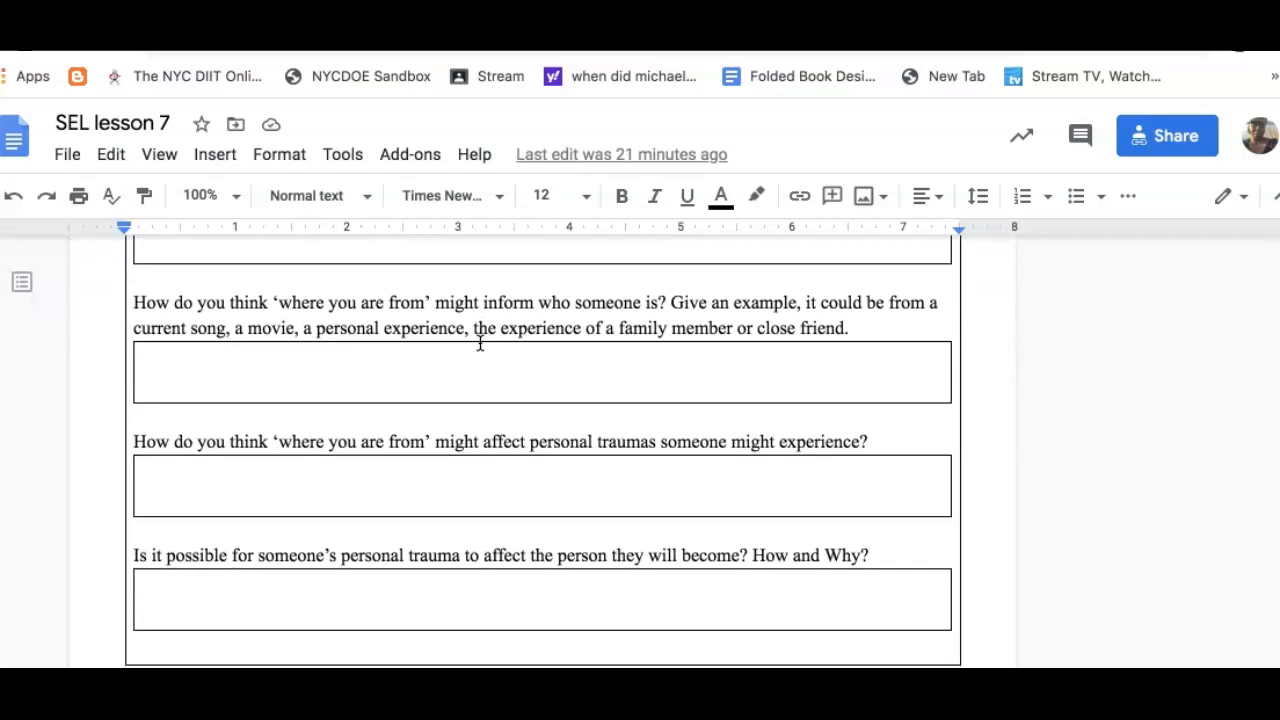
pyautogui.scroll(-3)
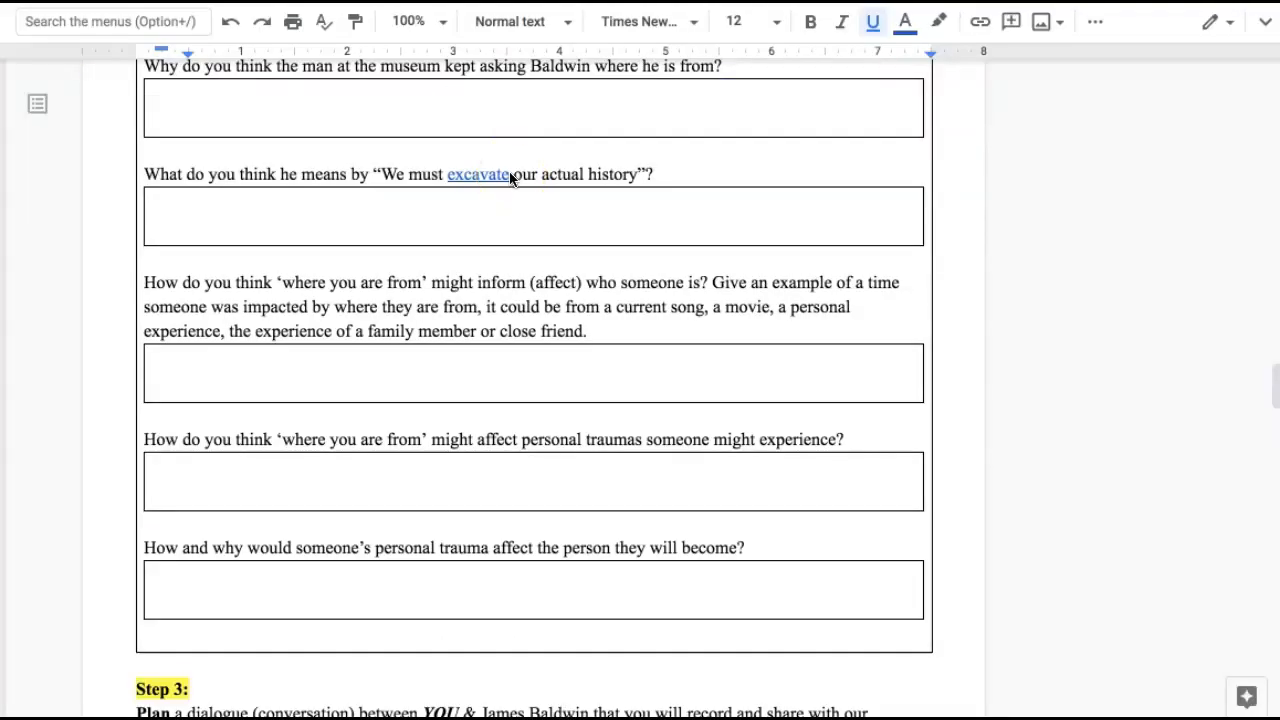
# Step: Scroll past the same-or-different and contribute-to-change questions to the start of Step 4
pyautogui.scroll(-3)
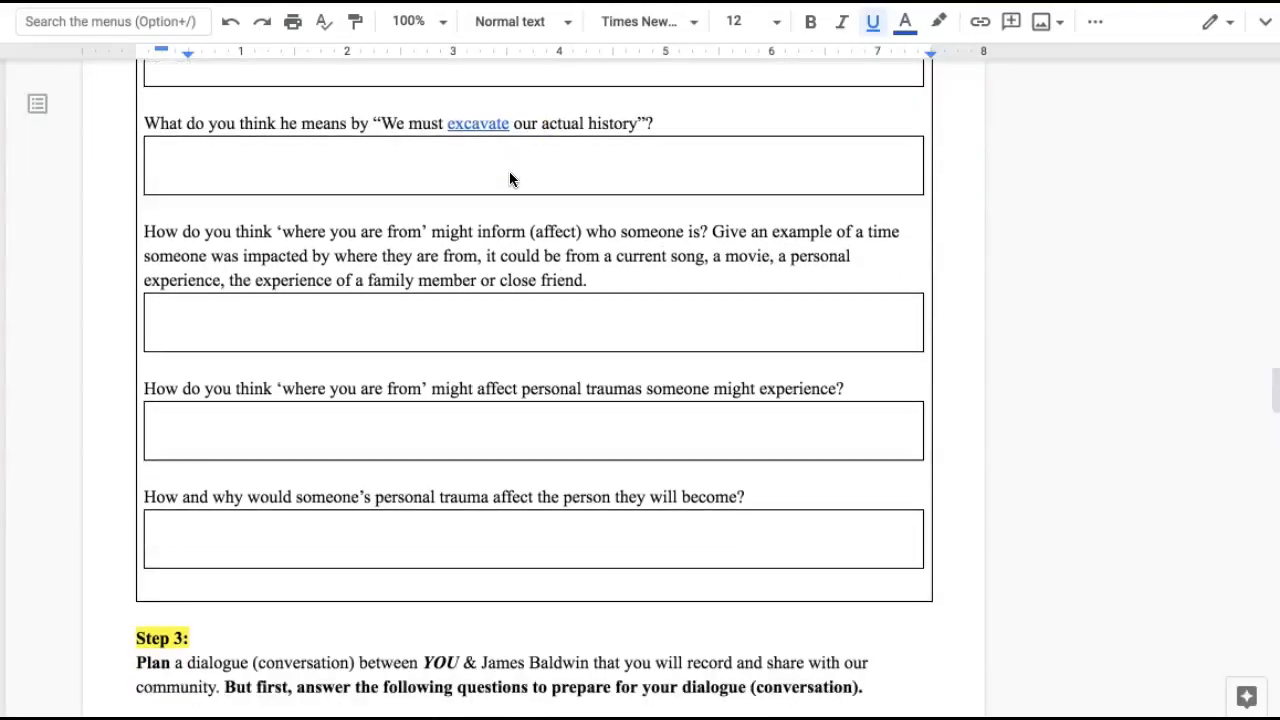
pyautogui.scroll(-3)
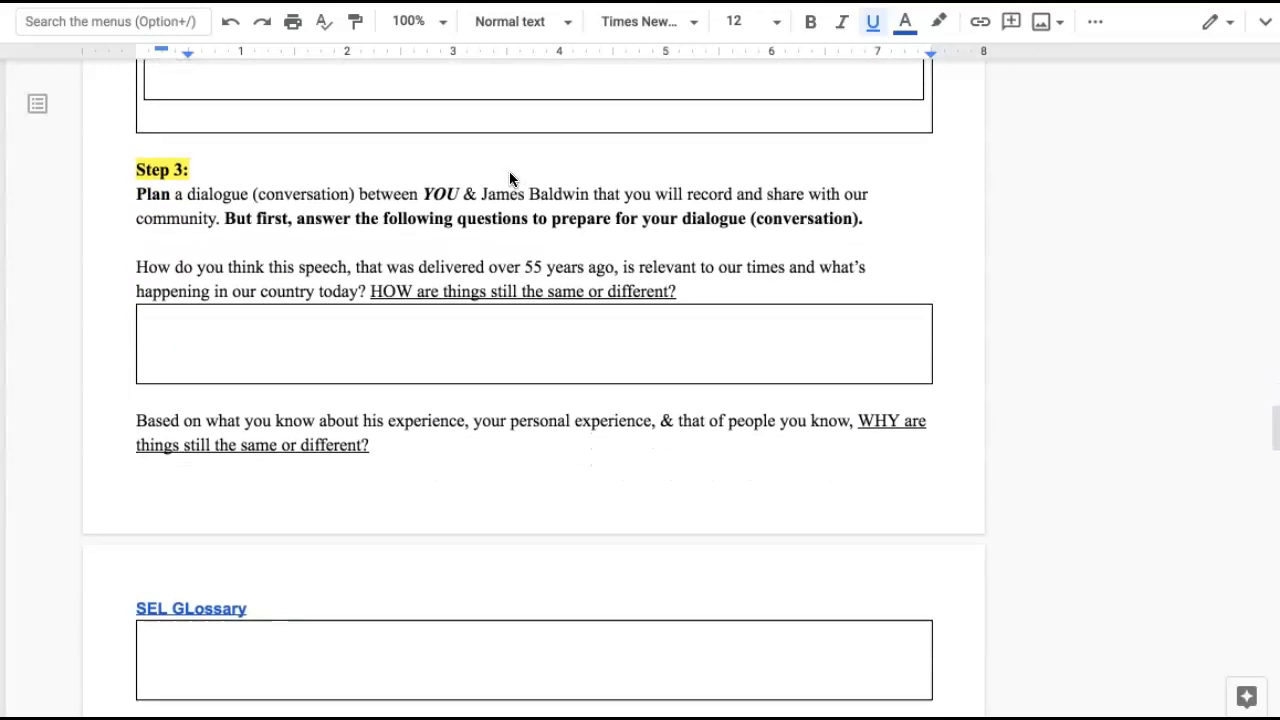
pyautogui.moveTo(420, 172)
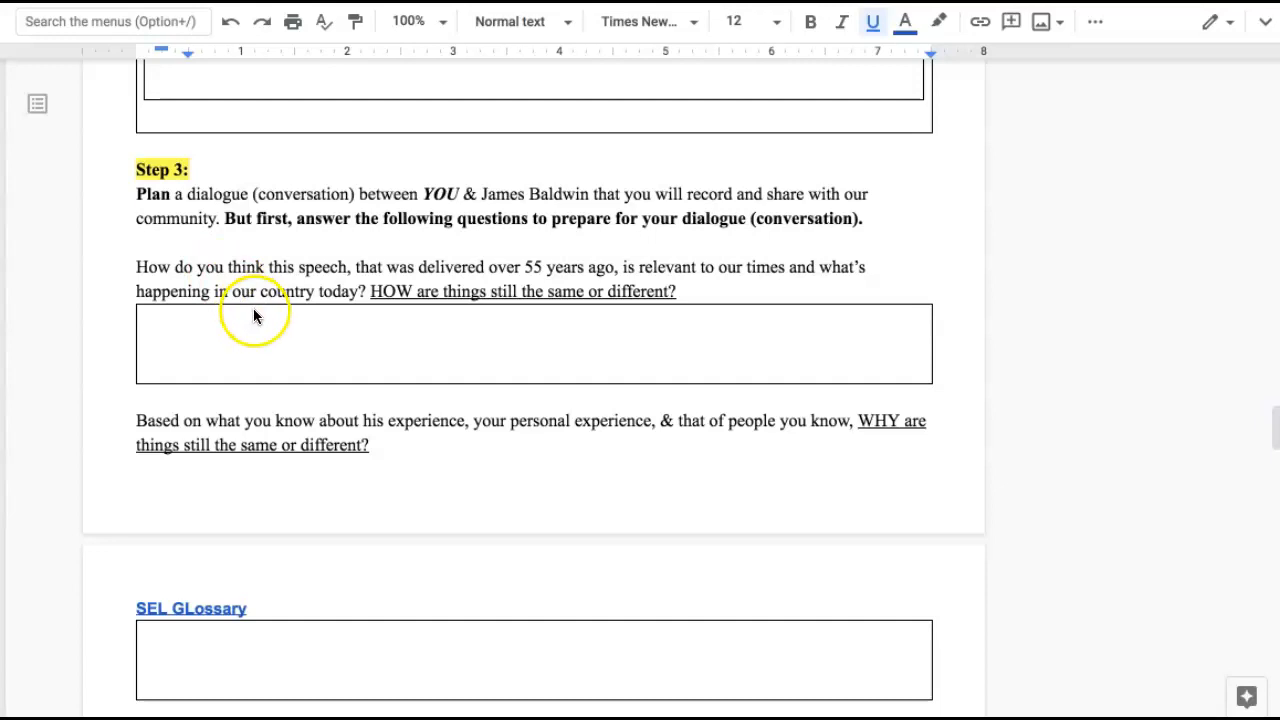
pyautogui.scroll(-3)
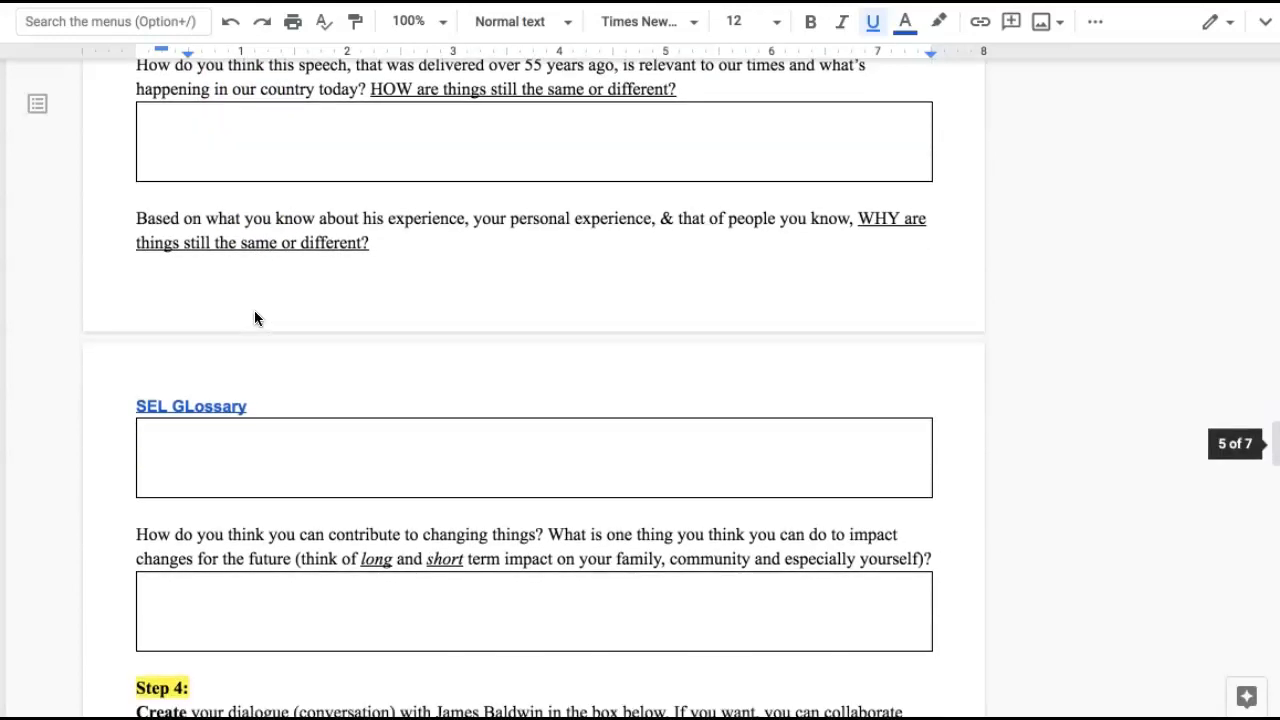
pyautogui.scroll(-3)
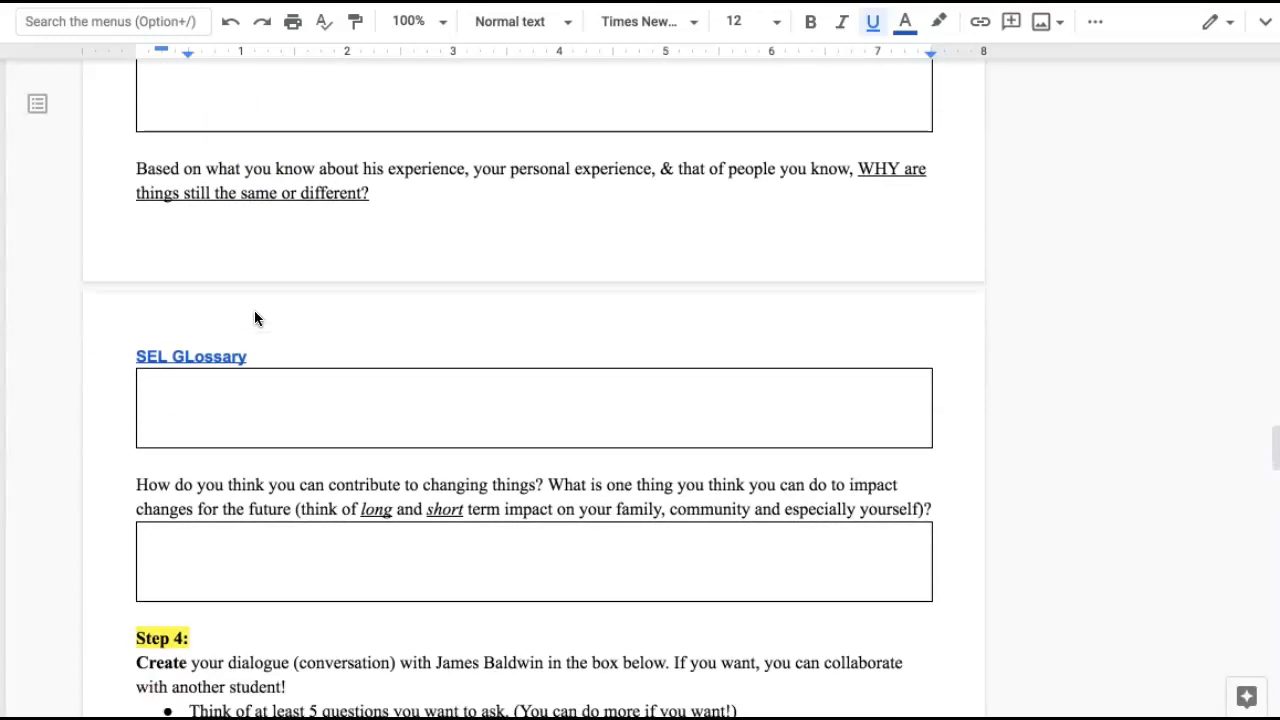
# Step: Scroll through the You/Baldwin dialogue template boxes until Step 5's bulleted recording options appear
pyautogui.scroll(-3)
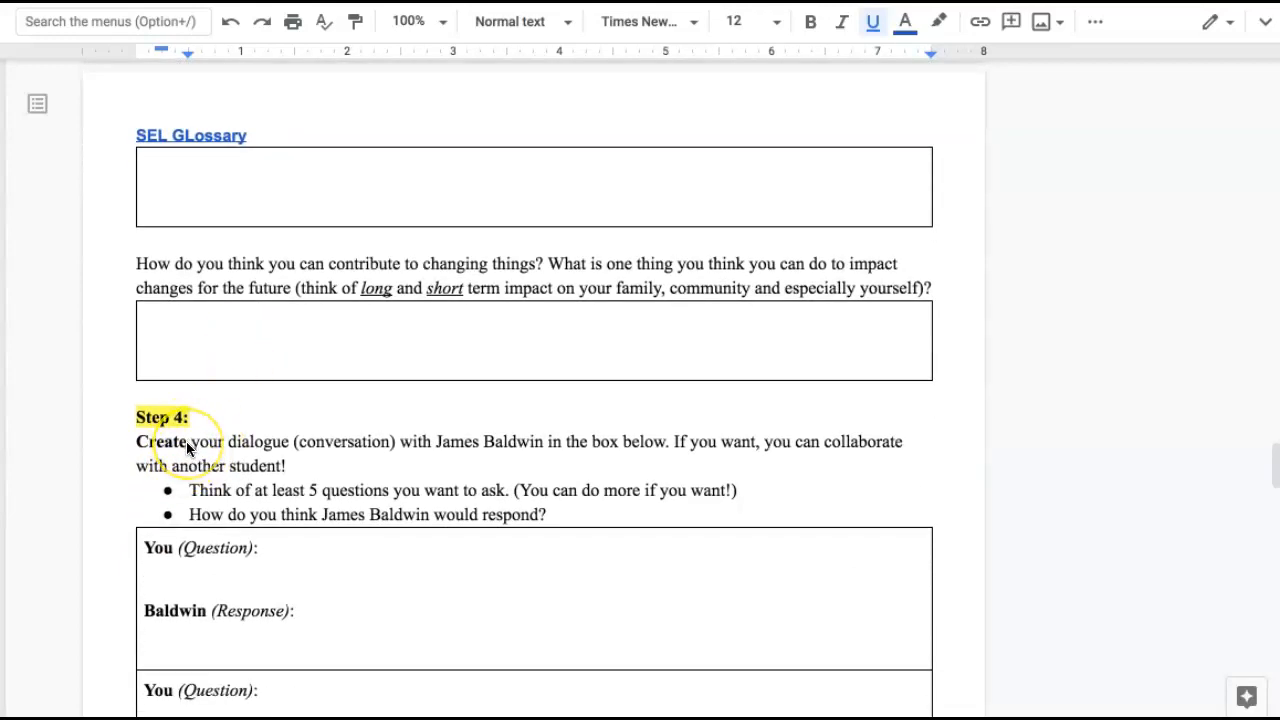
pyautogui.moveTo(232, 444)
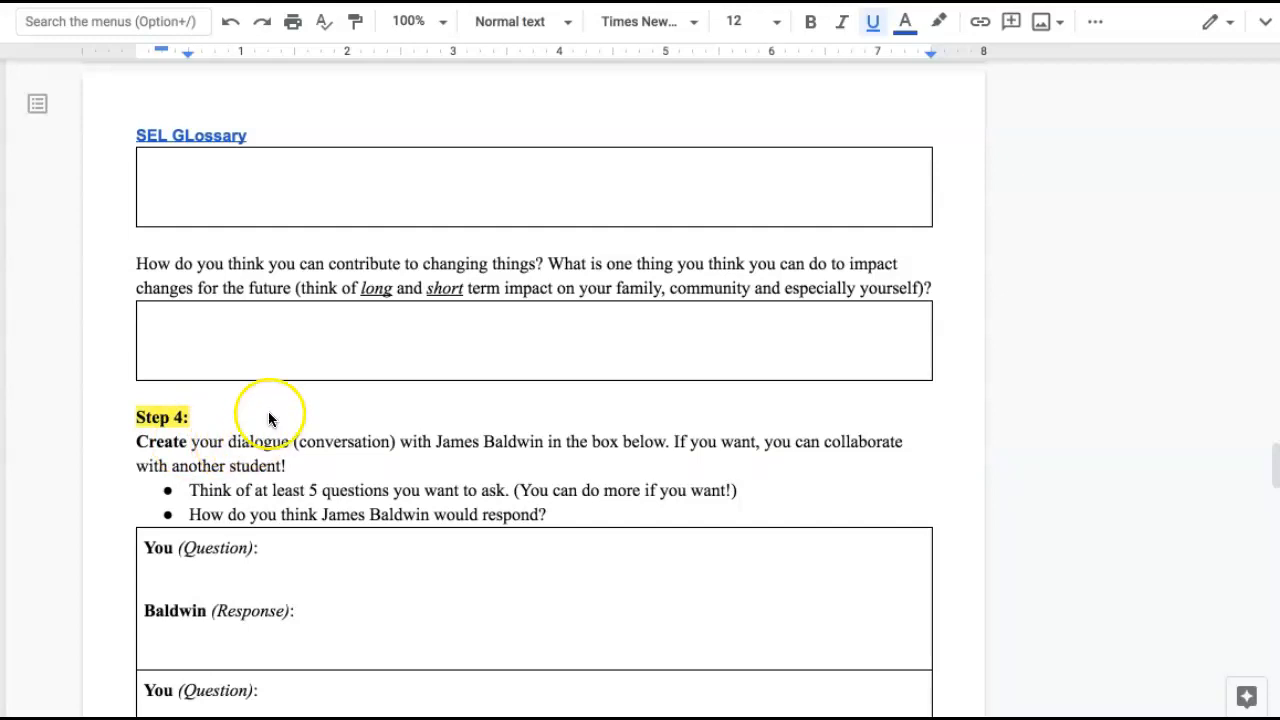
pyautogui.moveTo(328, 352)
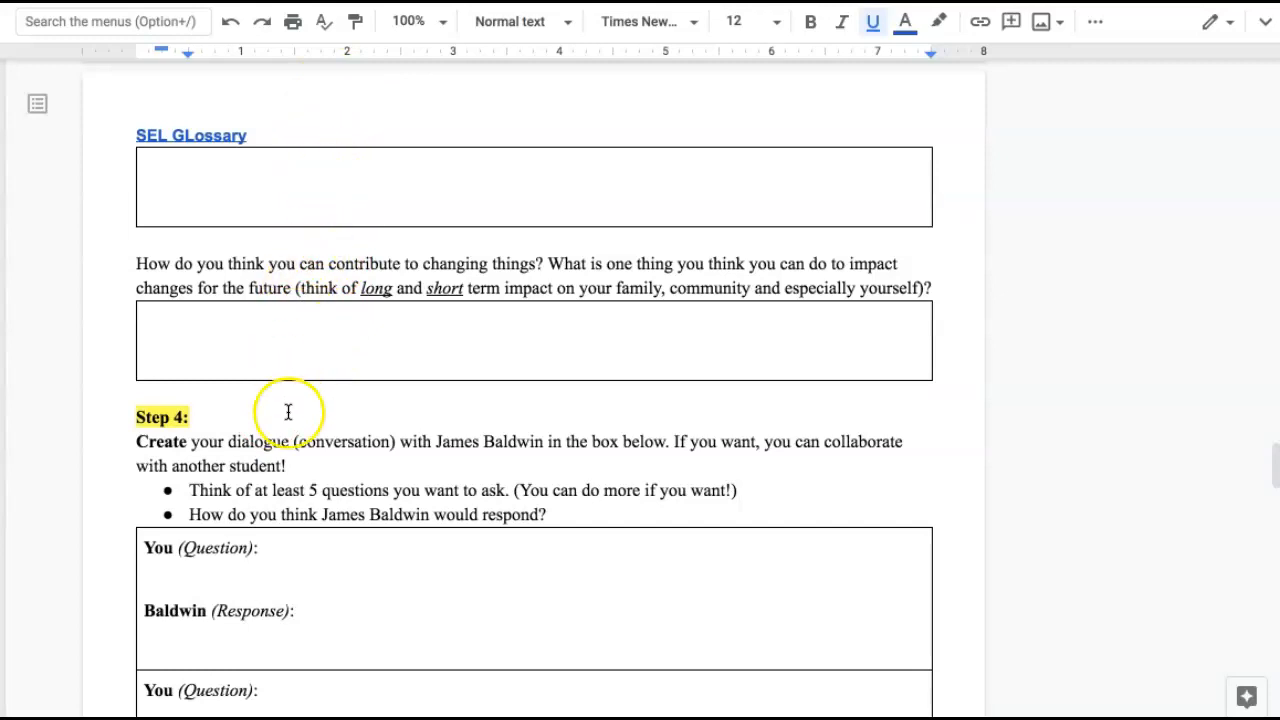
pyautogui.moveTo(300, 456)
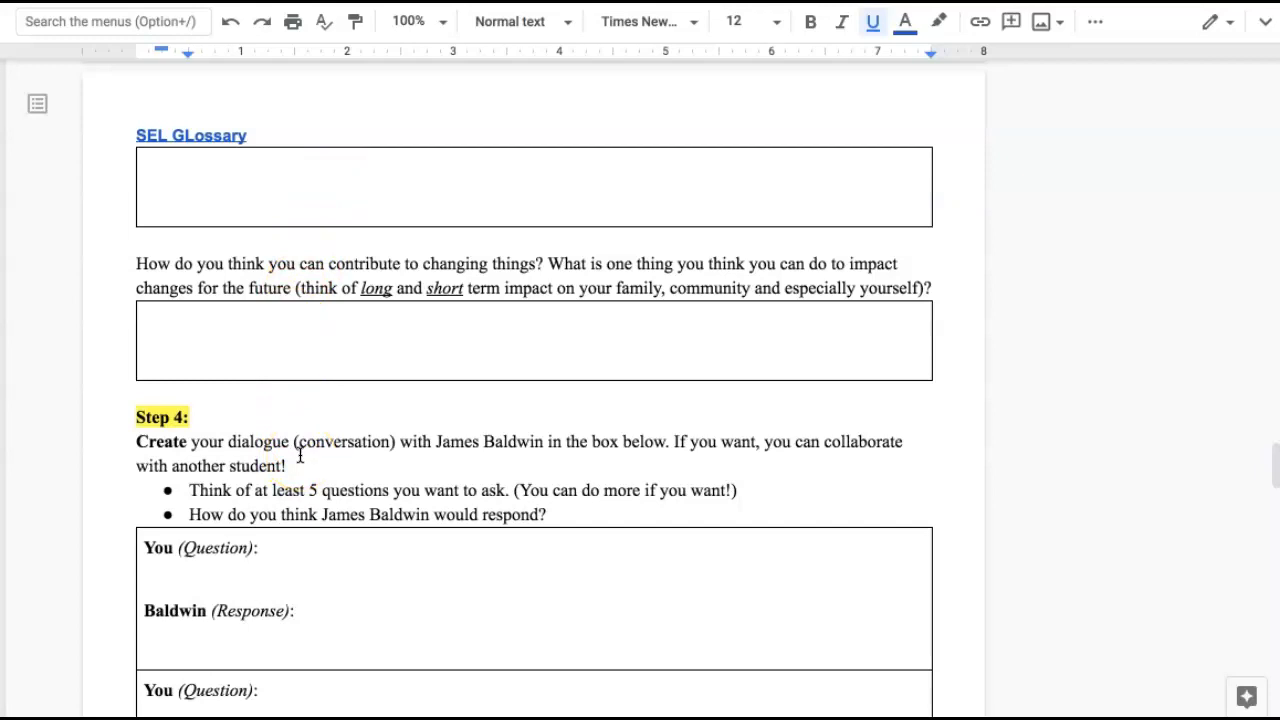
pyautogui.scroll(-3)
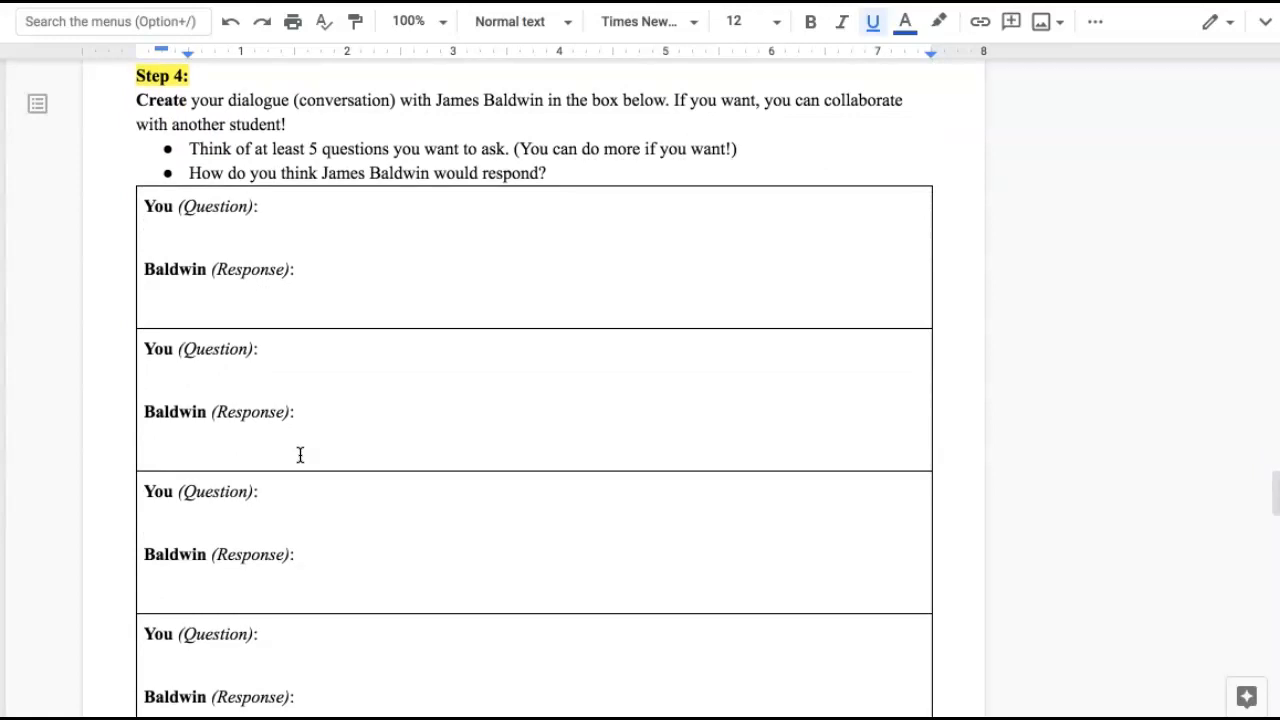
pyautogui.moveTo(324, 320)
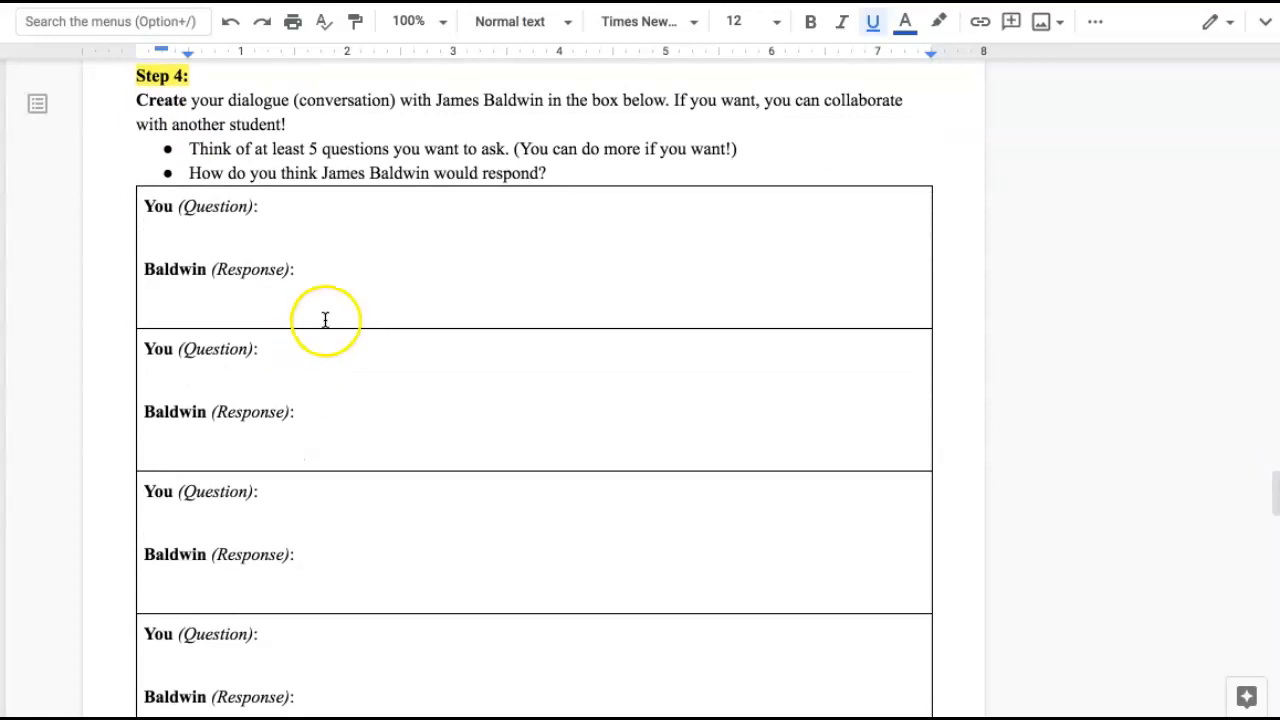
pyautogui.moveTo(230, 160)
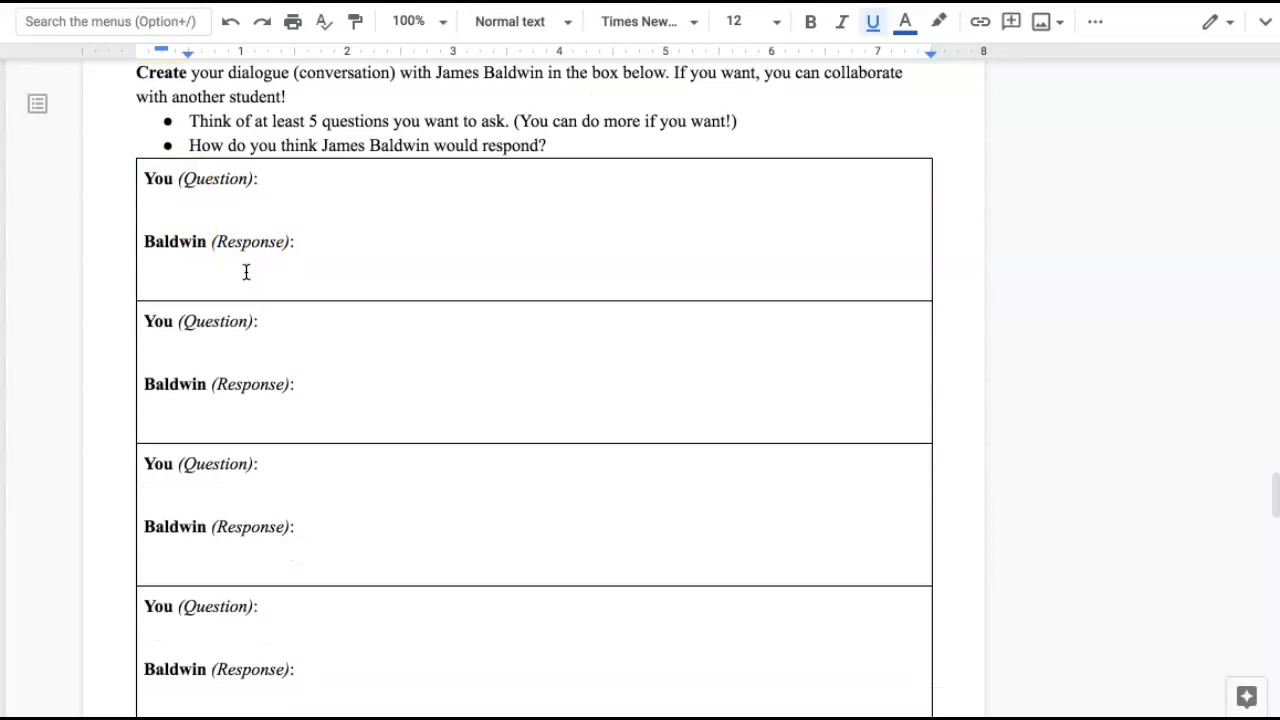
pyautogui.scroll(-3)
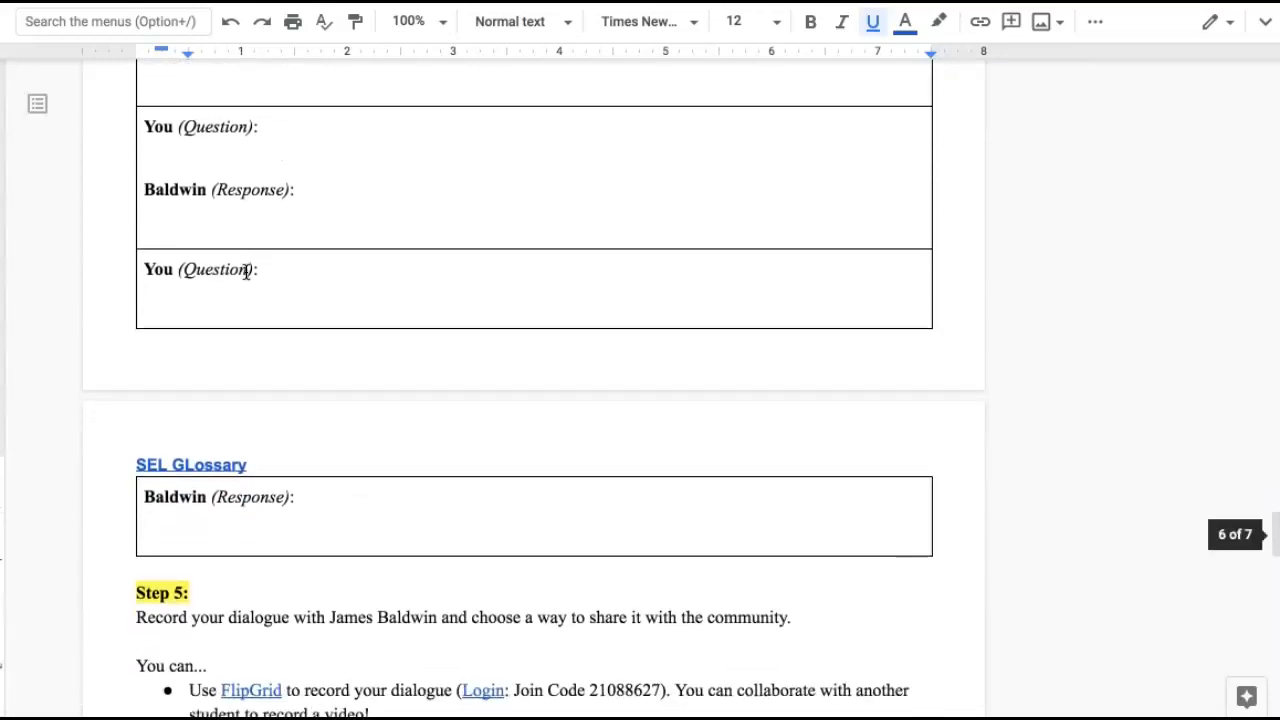
pyautogui.scroll(-3)
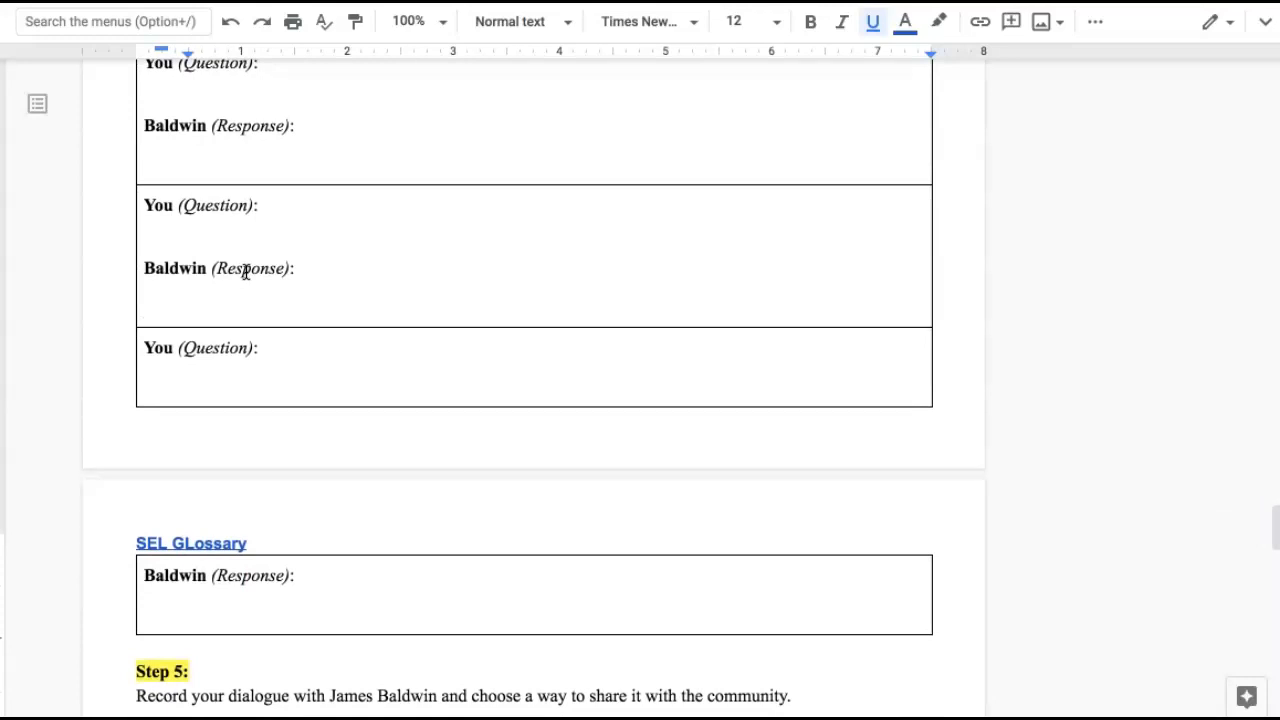
pyautogui.scroll(-3)
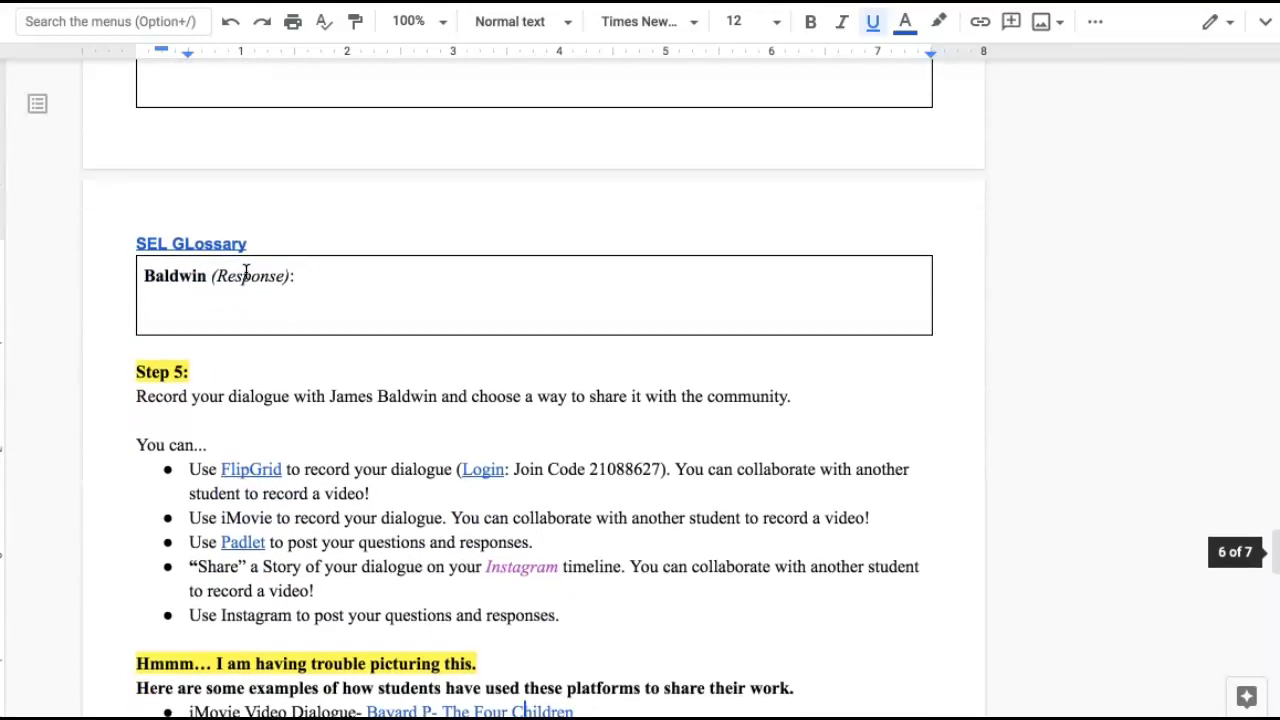
# Step: Bring Step 5's sharing options, the student example links and the recording-link box fully on screen
pyautogui.scroll(-3)
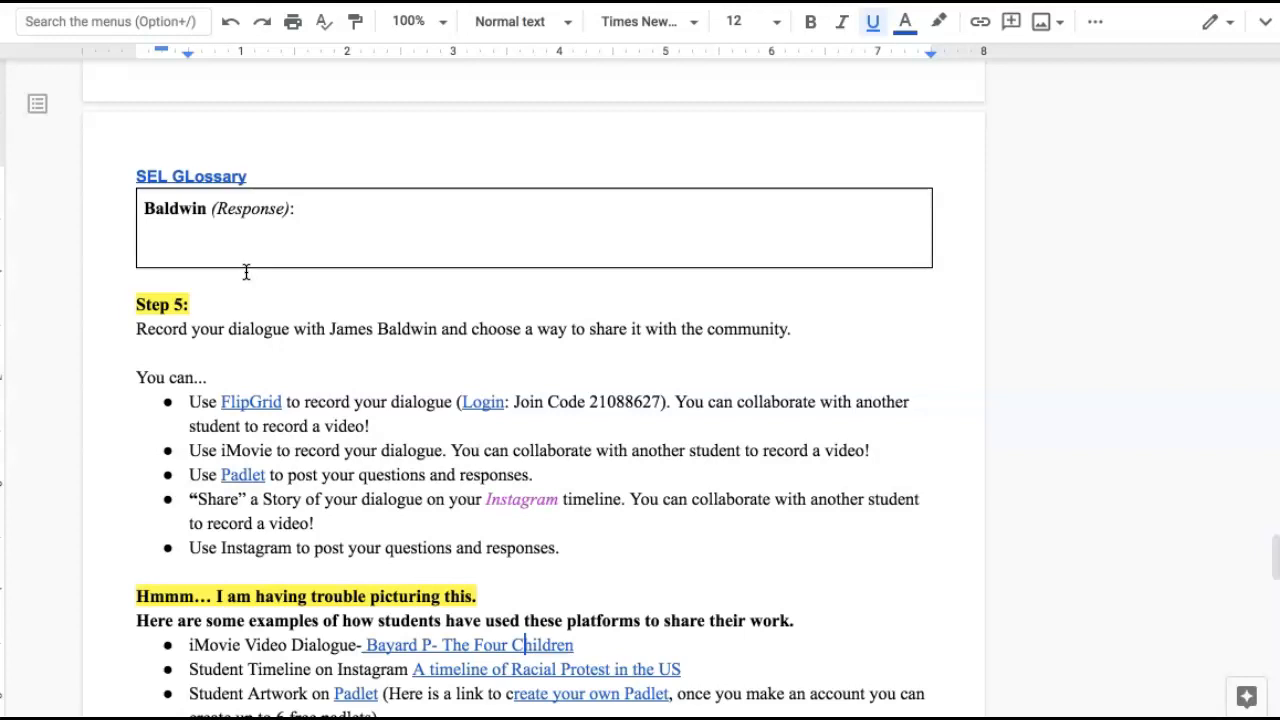
pyautogui.scroll(-3)
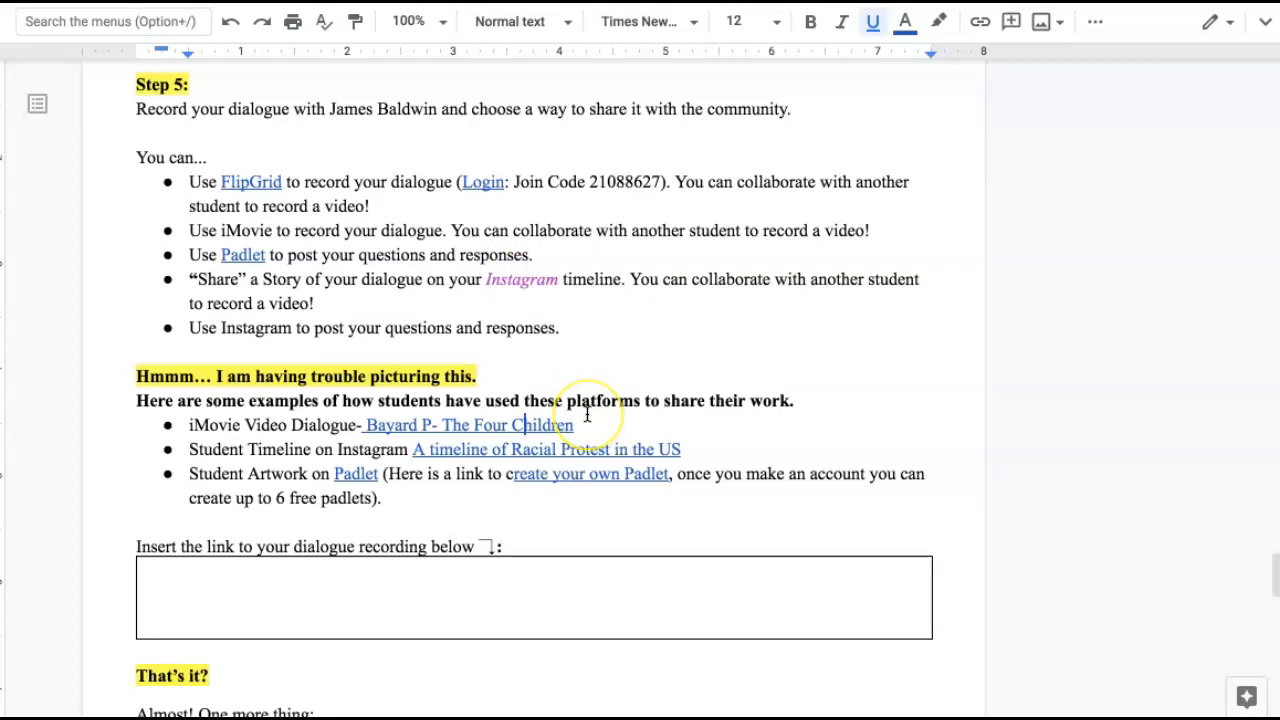
pyautogui.moveTo(576, 330)
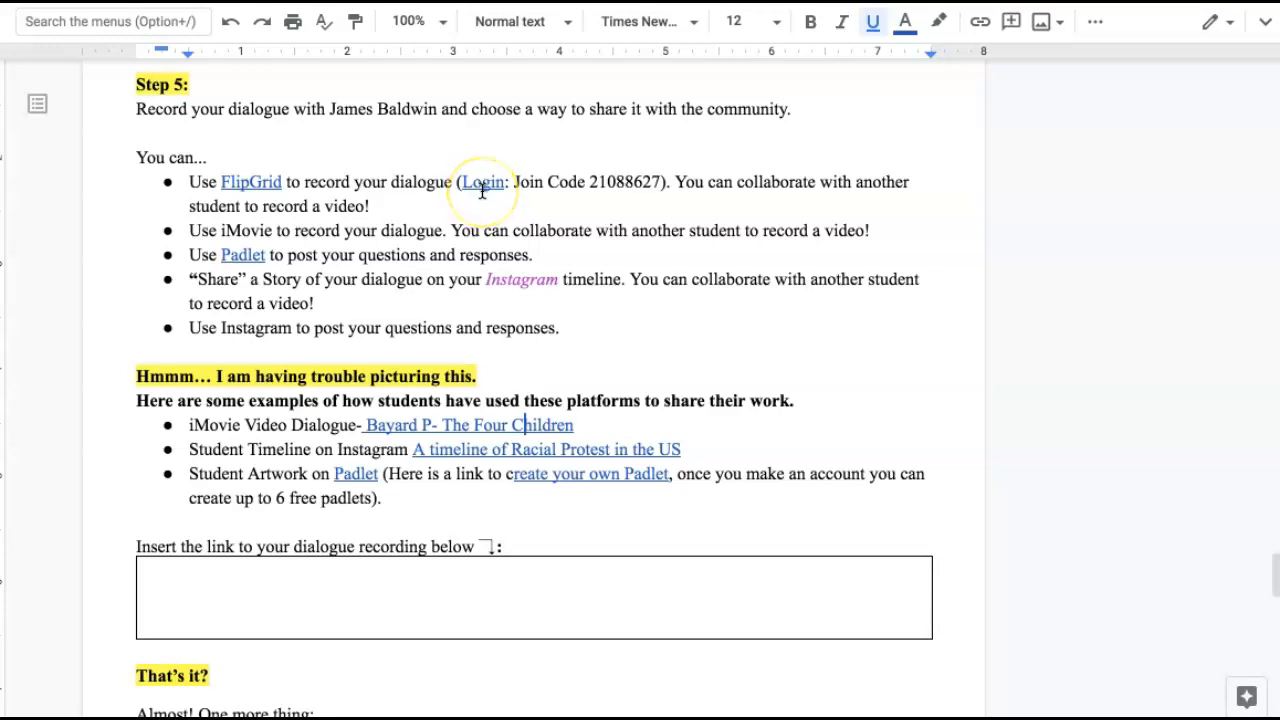
pyautogui.click(482, 182)
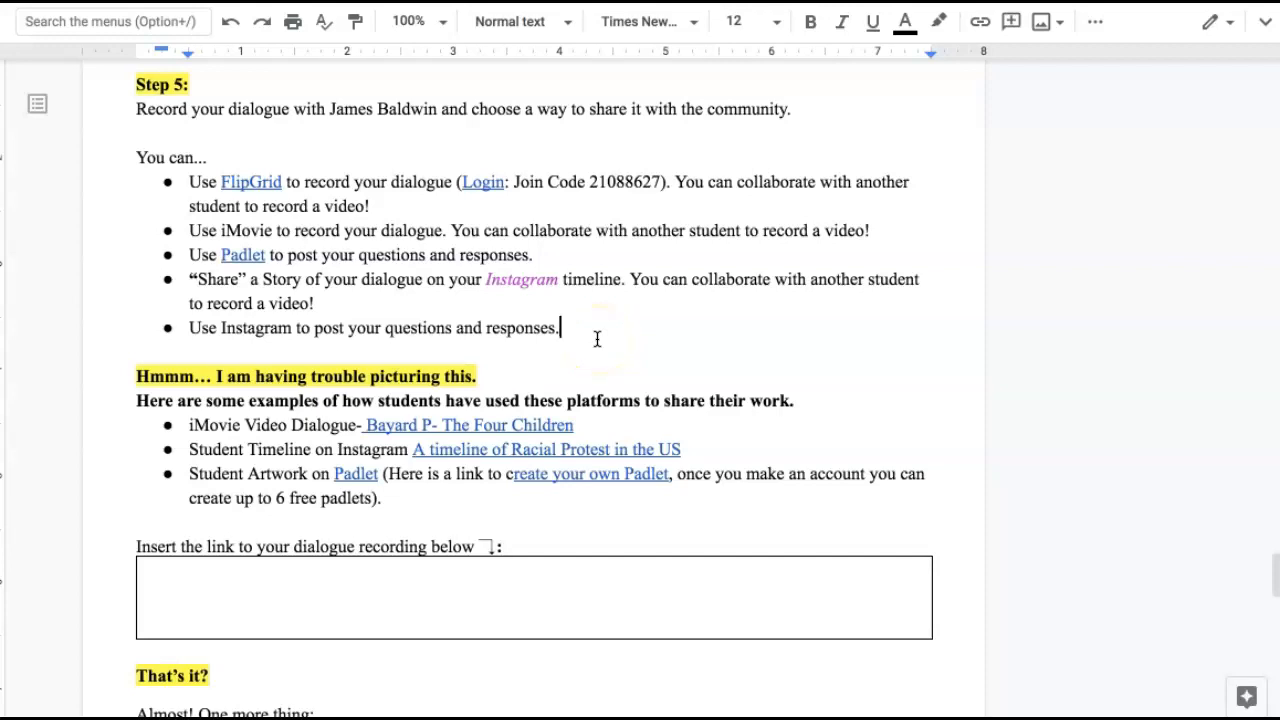
pyautogui.scroll(-3)
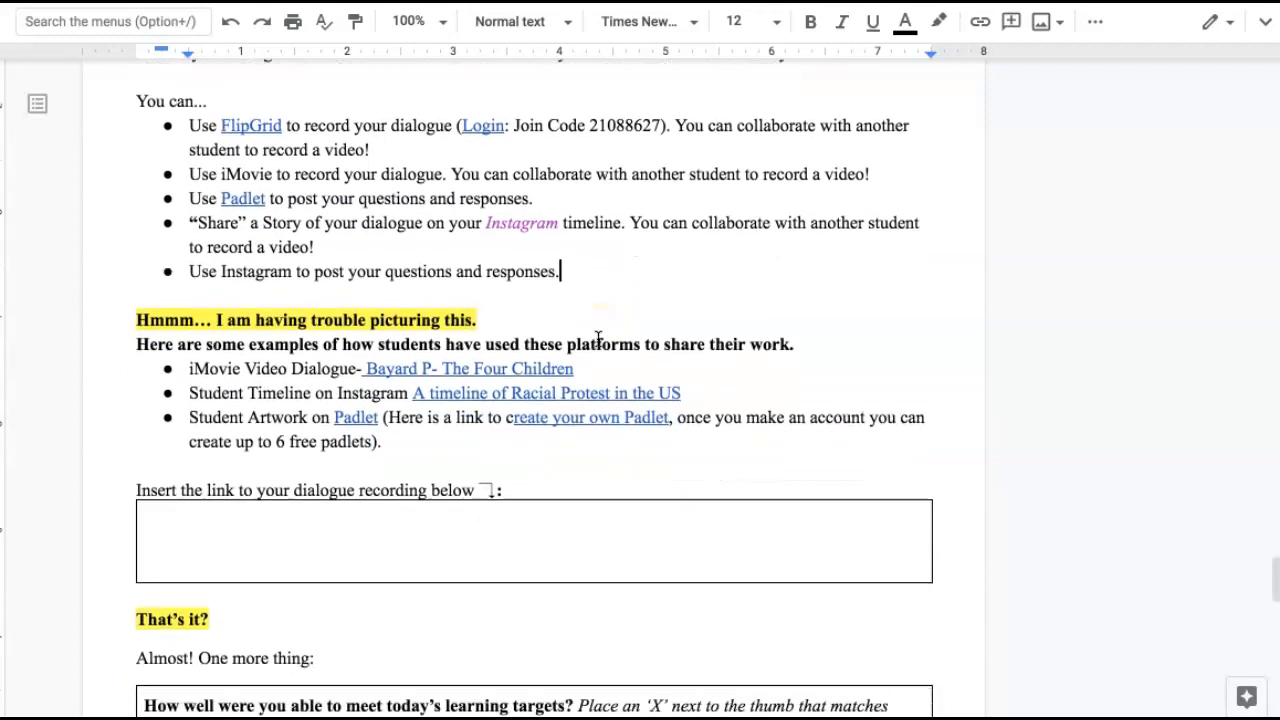
pyautogui.scroll(-3)
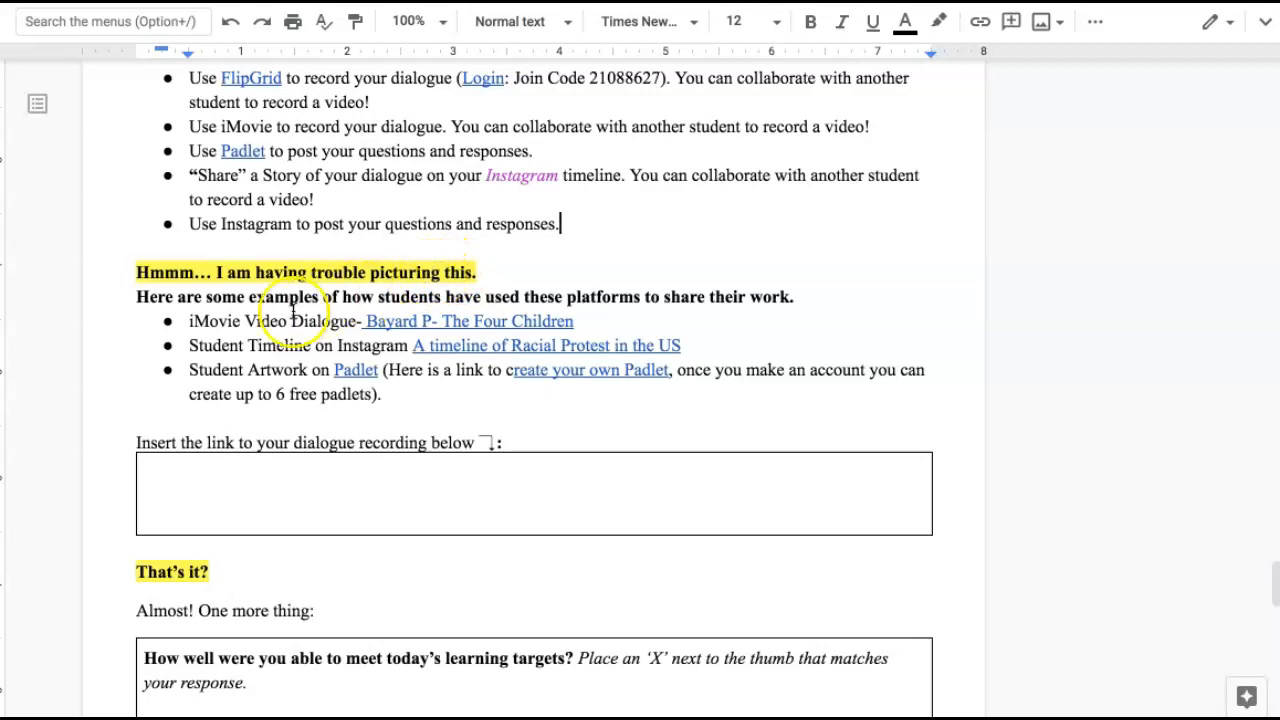
pyautogui.moveTo(396, 198)
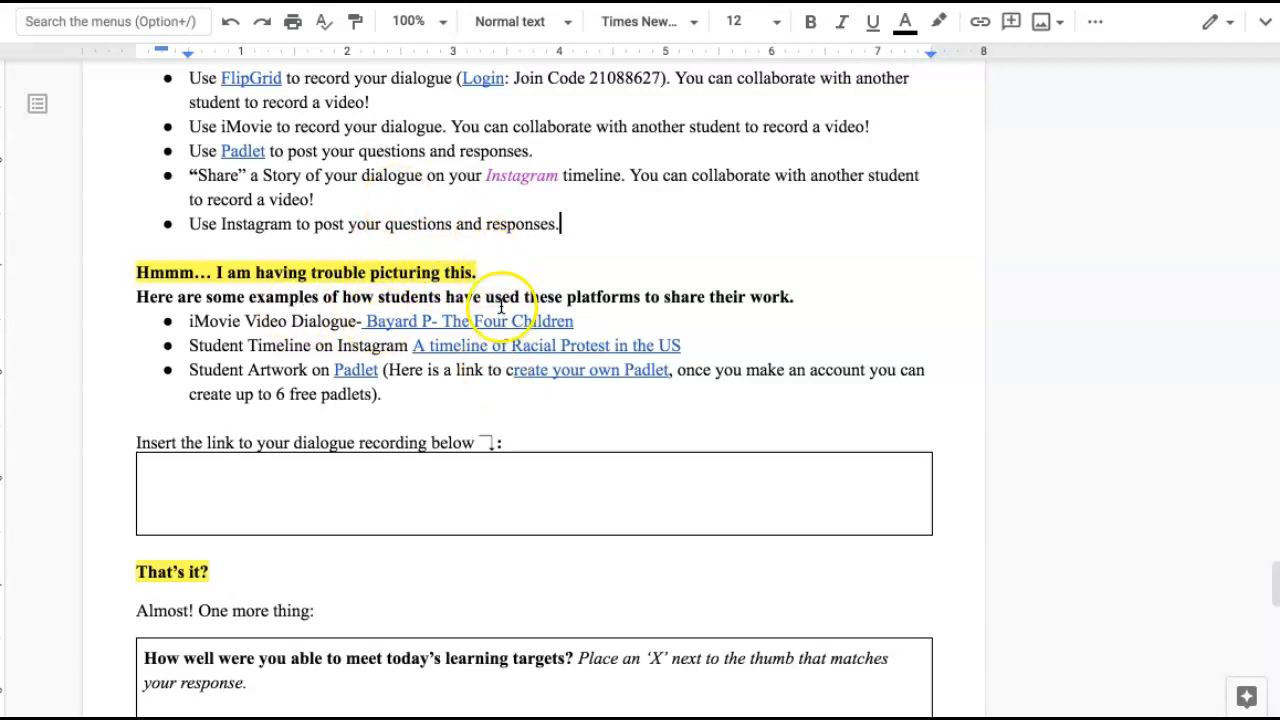
pyautogui.moveTo(430, 340)
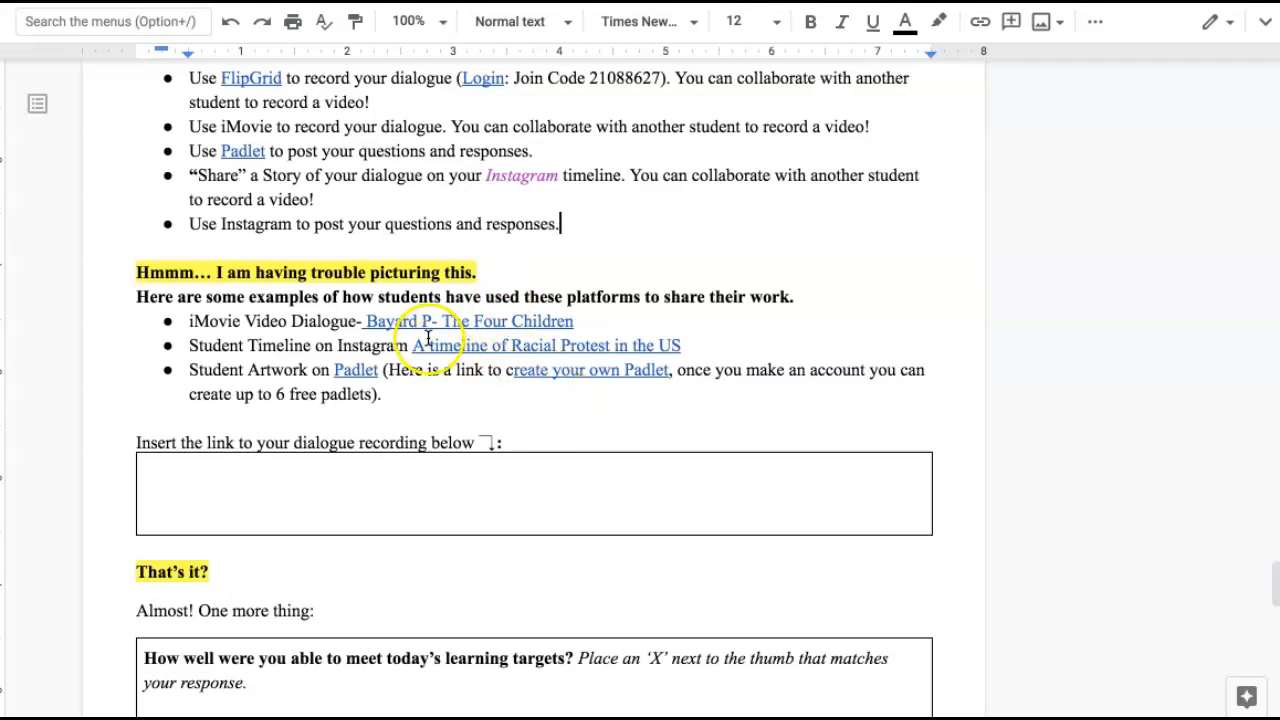
pyautogui.moveTo(232, 330)
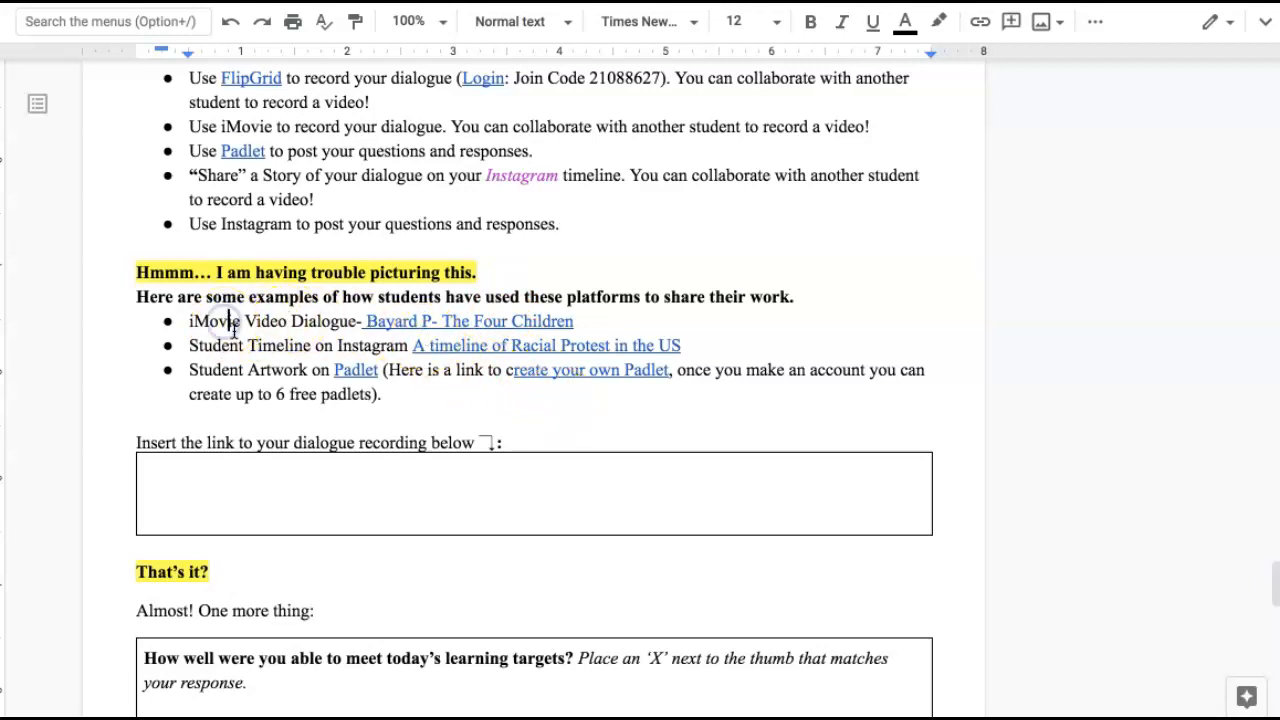
pyautogui.moveTo(378, 352)
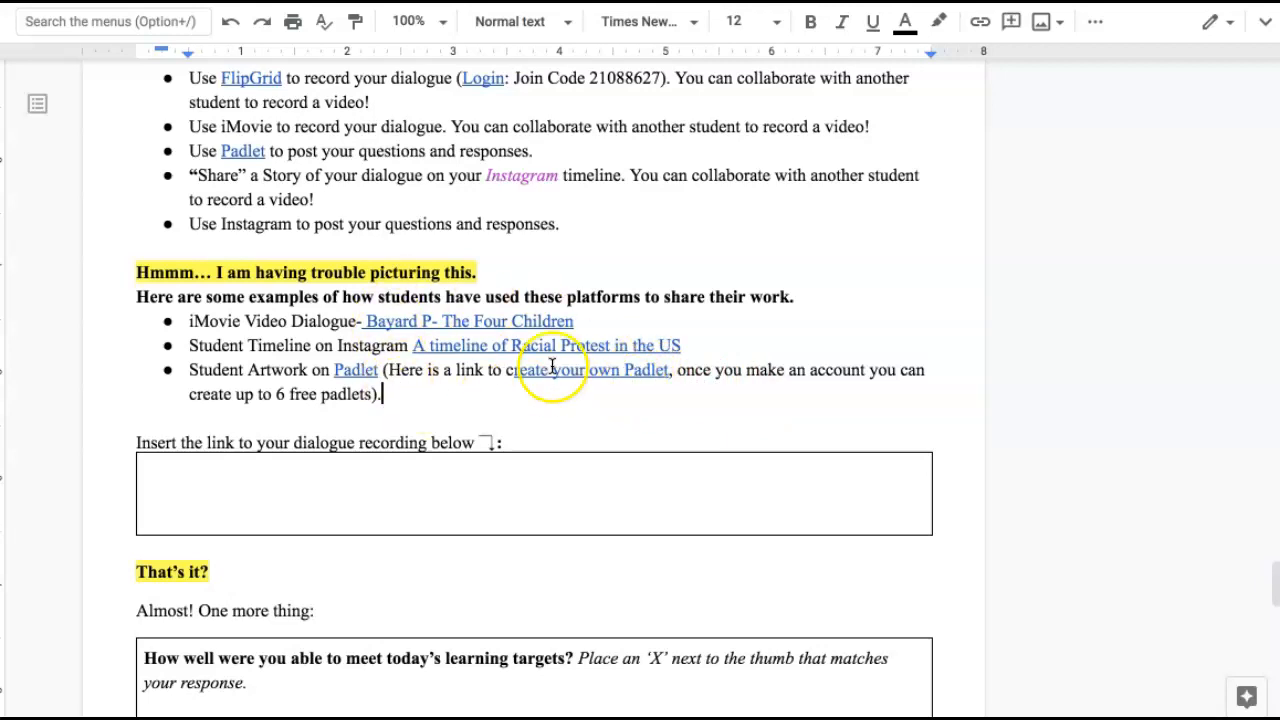
pyautogui.moveTo(420, 364)
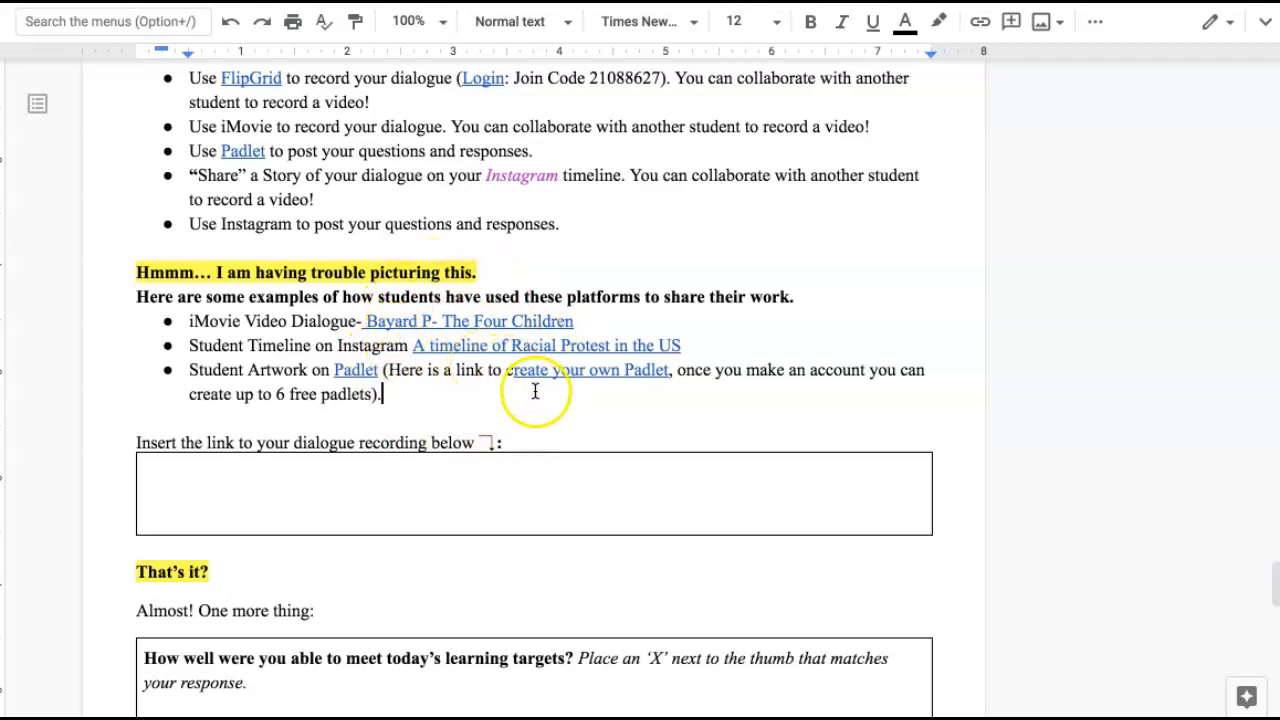
pyautogui.moveTo(484, 290)
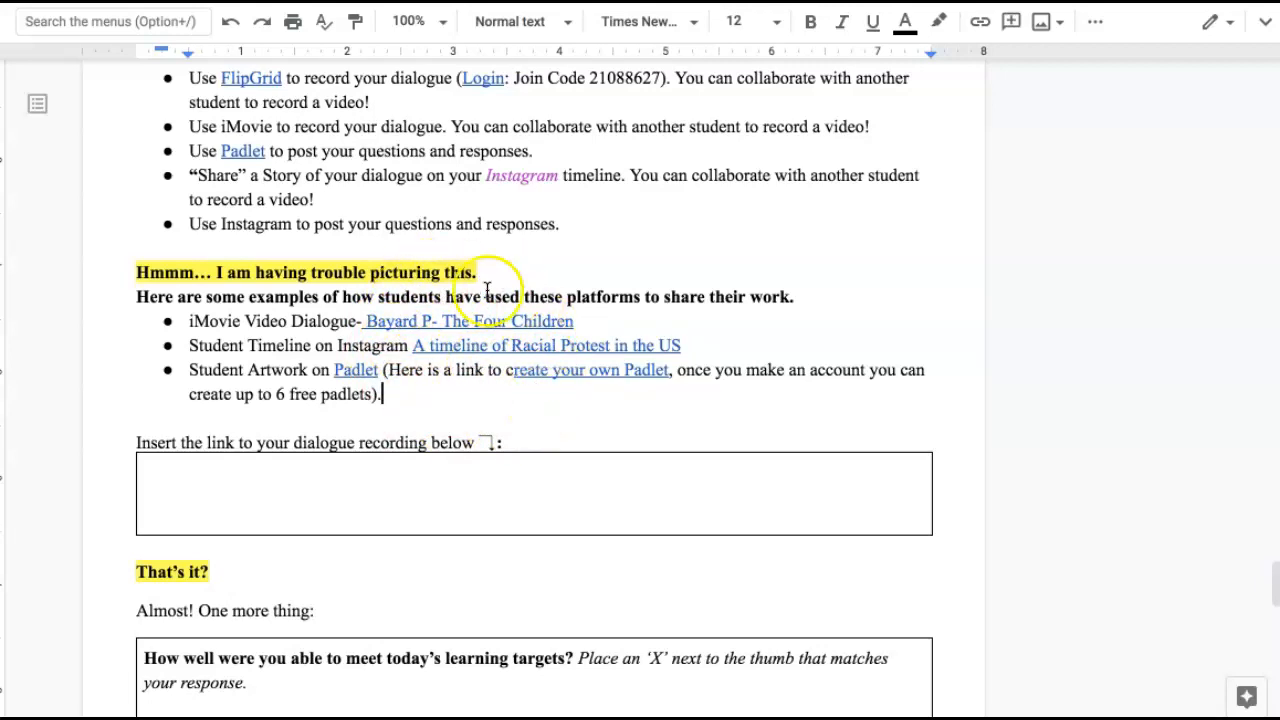
pyautogui.moveTo(328, 362)
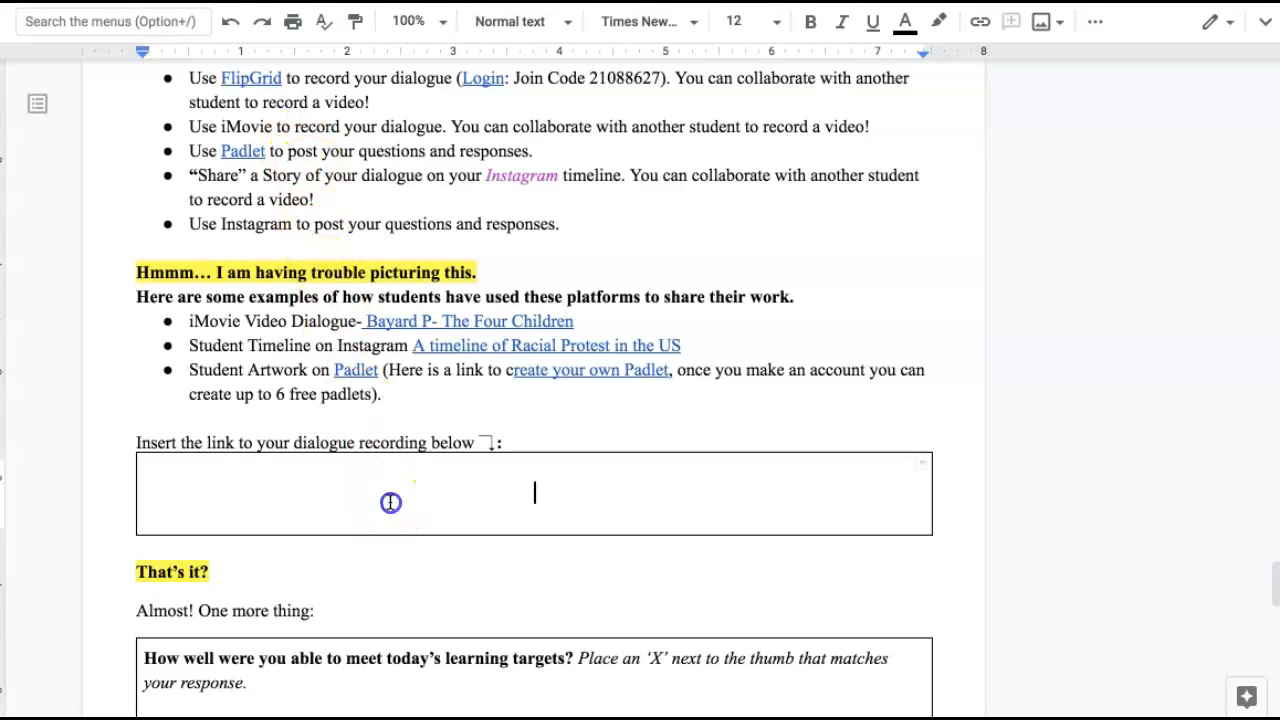
# Step: Place the insertion point inside the empty dialogue-recording link box
pyautogui.click(810, 20)
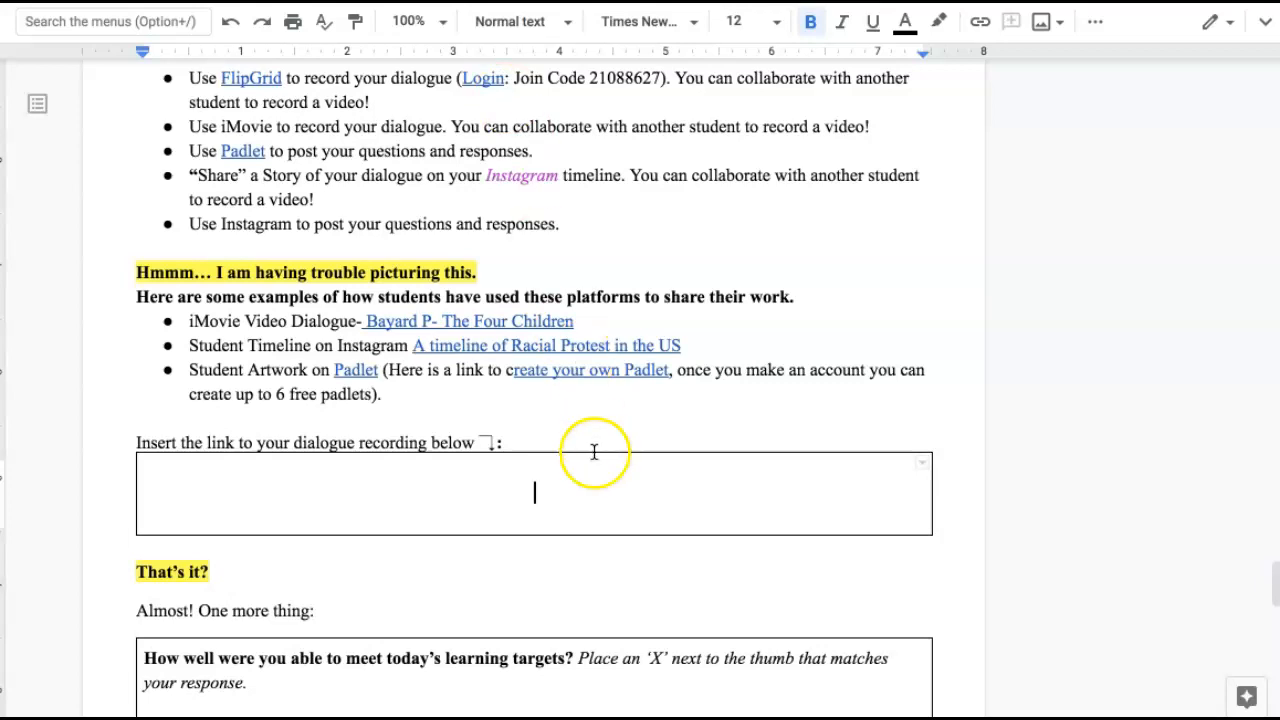
pyautogui.moveTo(552, 184)
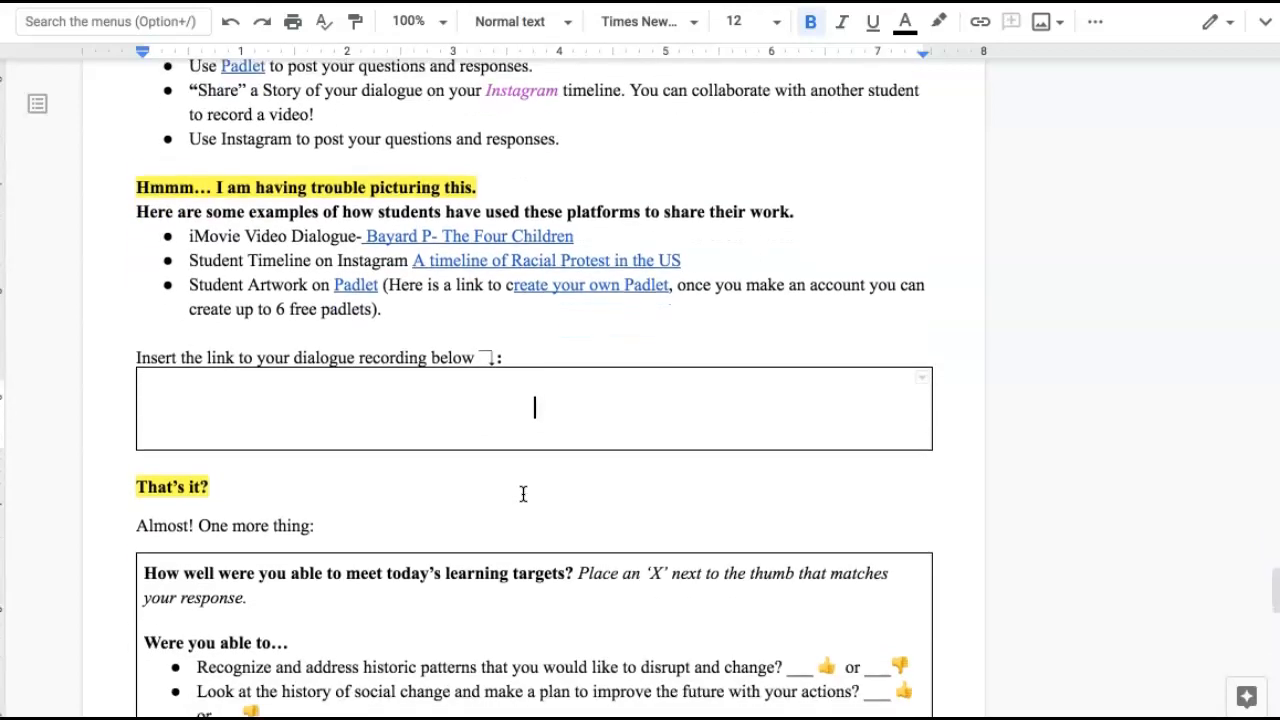
# Step: Scroll down to the closing learning-targets checklist, SEL Glossary reflection questions and the 'Ok, what's next?' Lesson 8 note
pyautogui.scroll(-3)
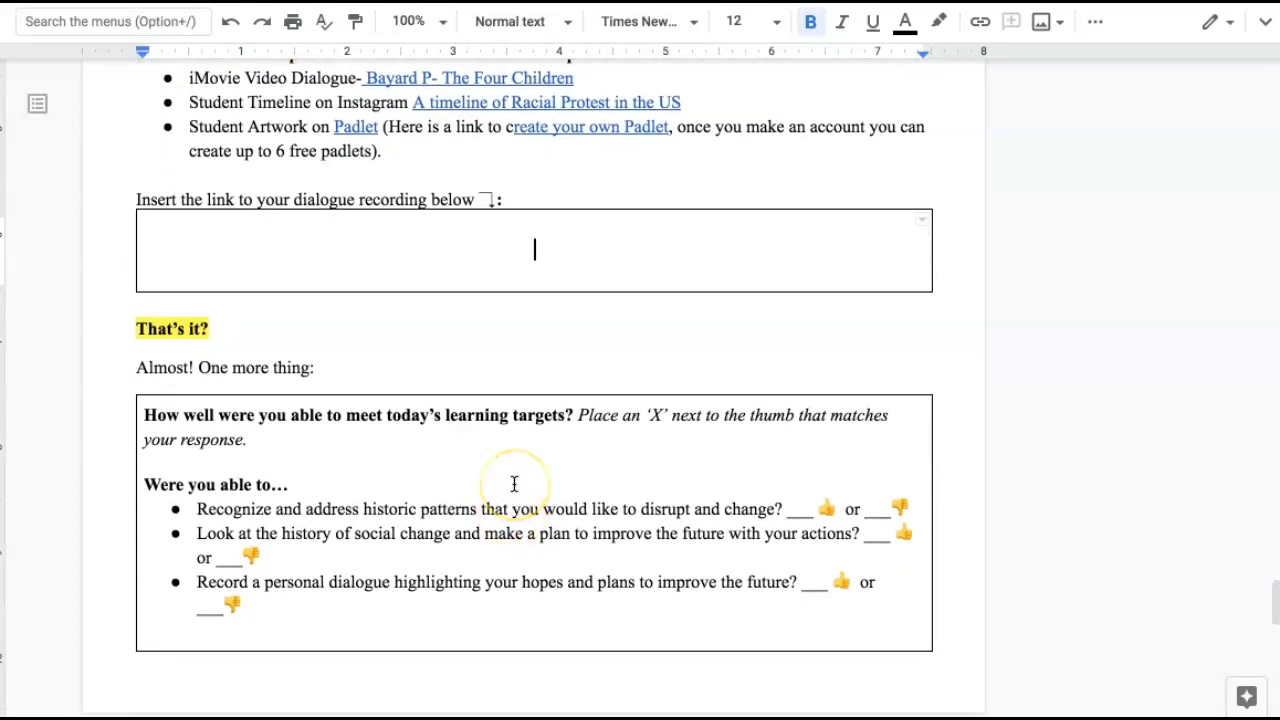
pyautogui.scroll(-3)
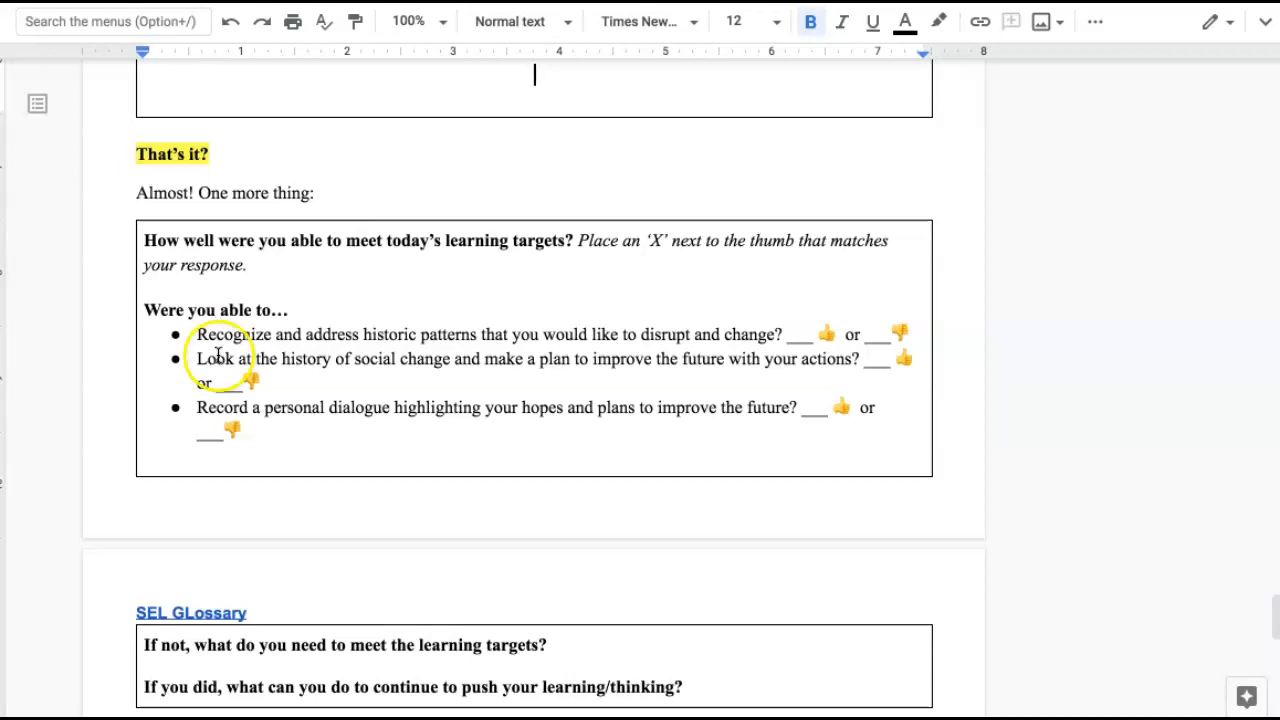
pyautogui.scroll(-3)
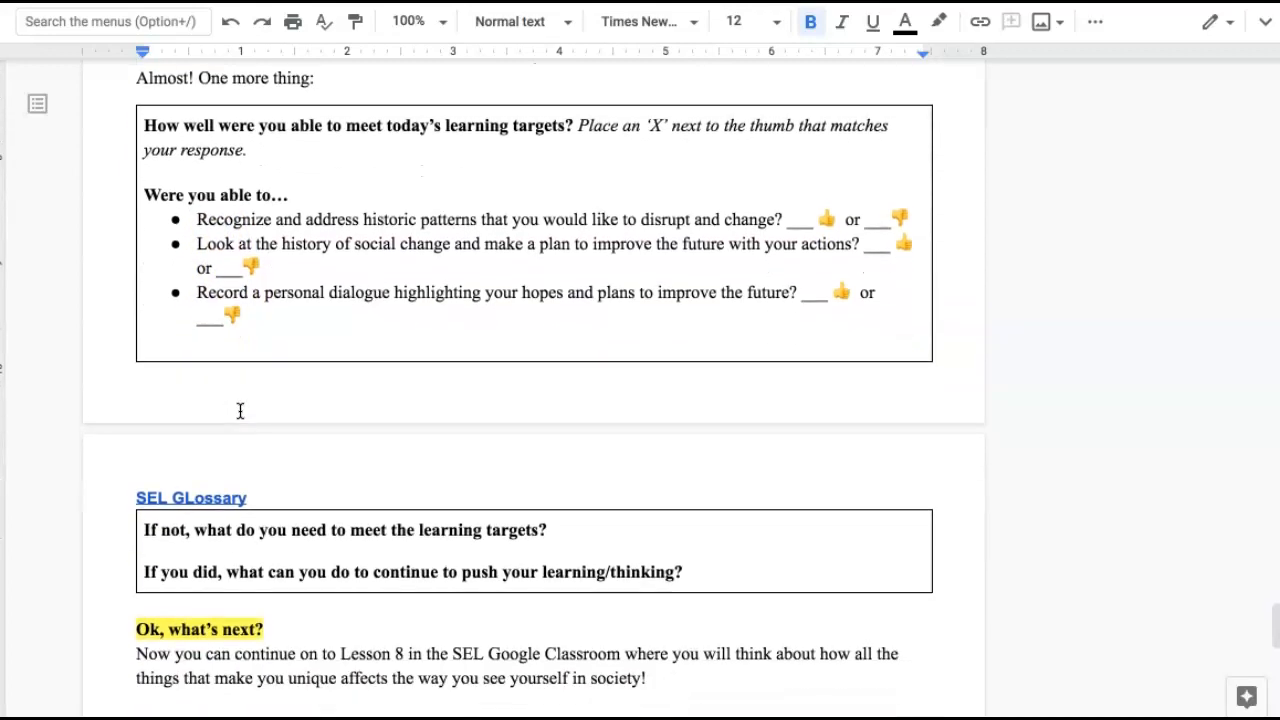
pyautogui.scroll(-3)
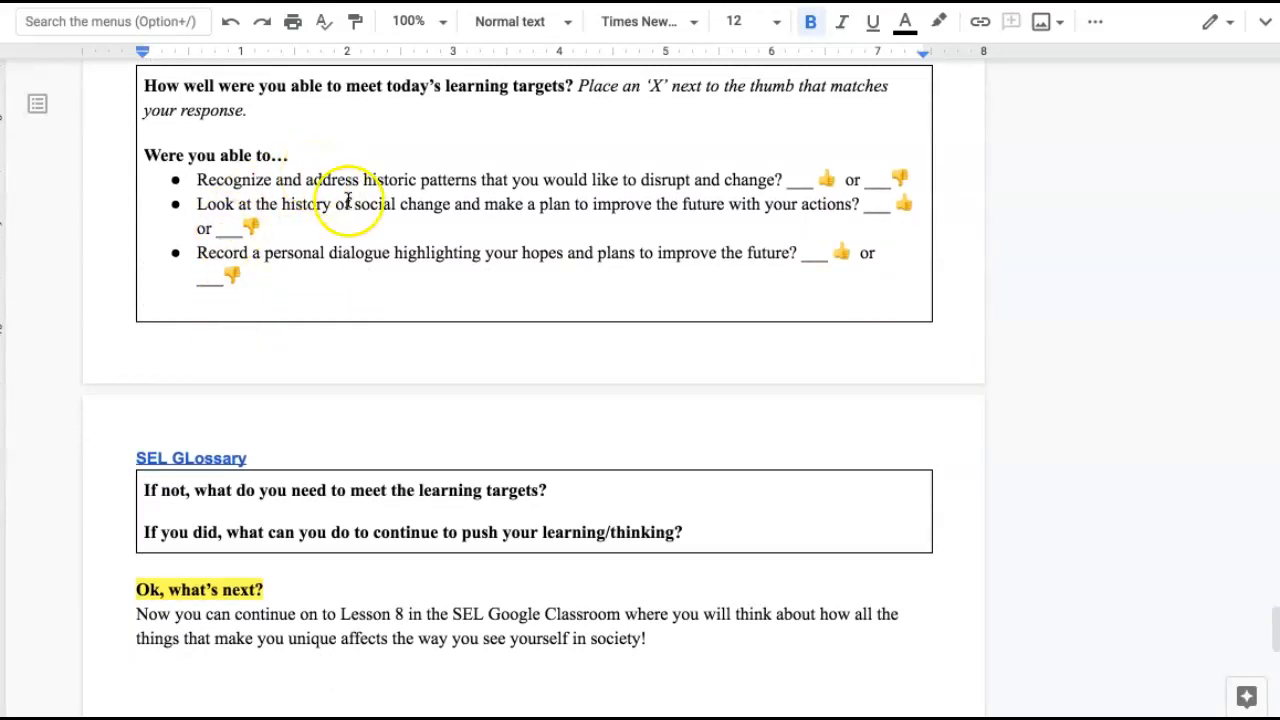
pyautogui.moveTo(340, 608)
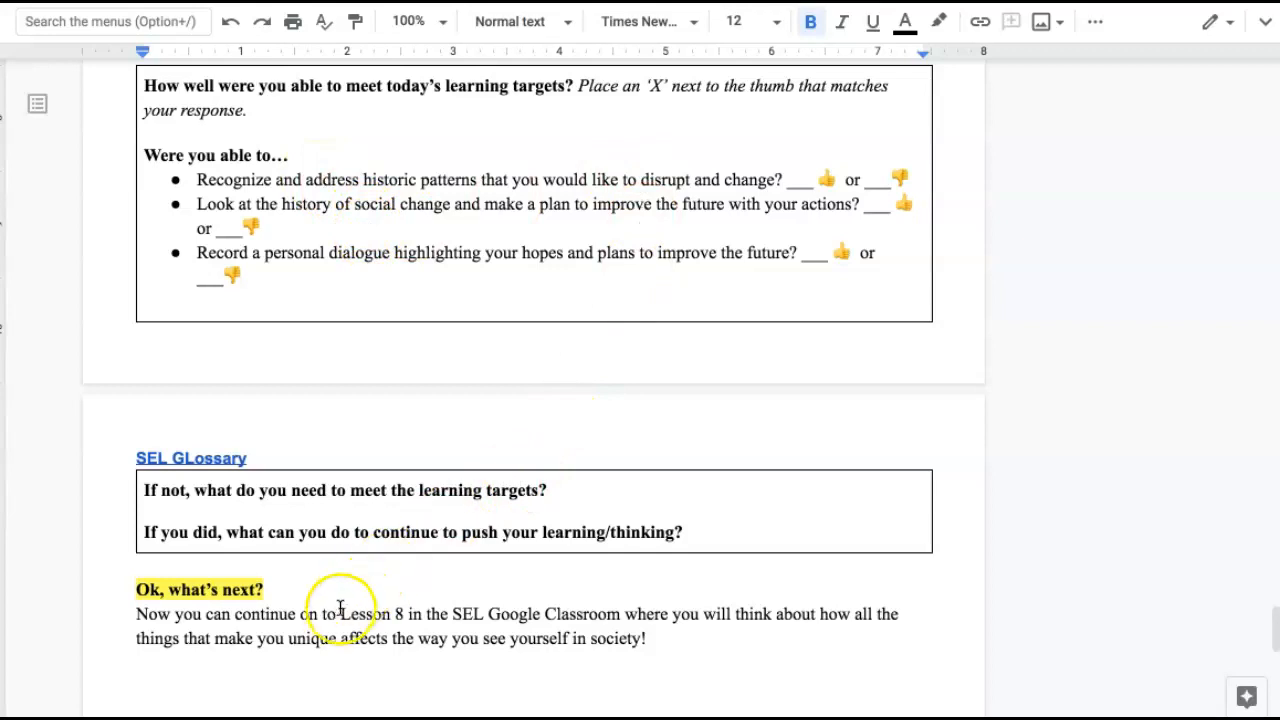